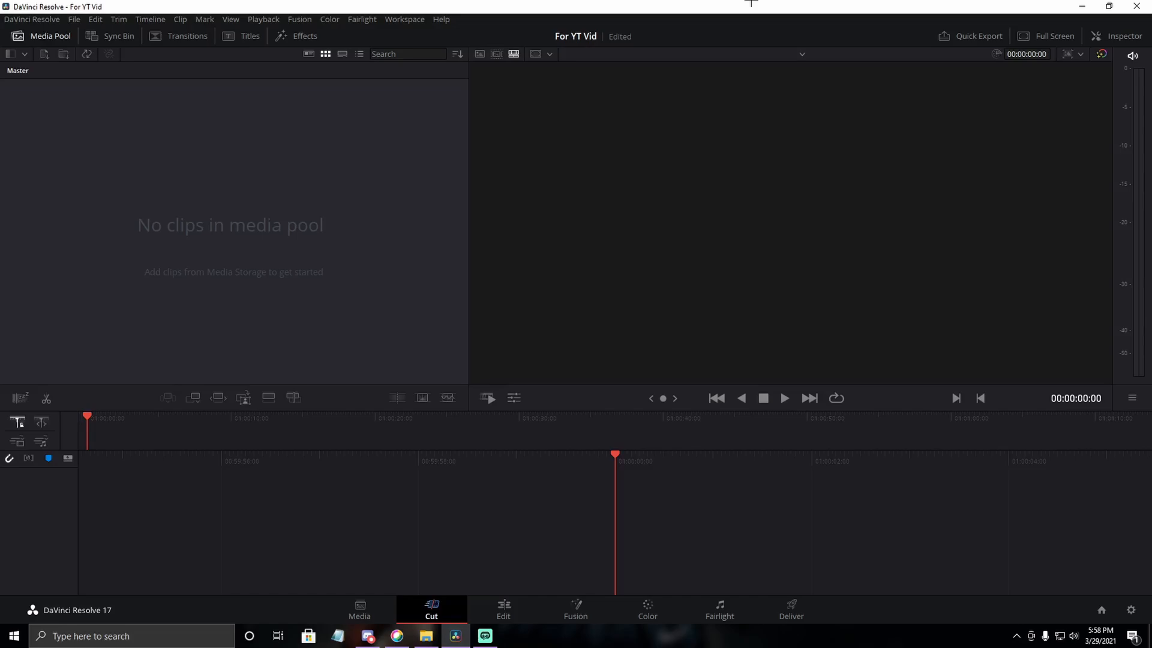
Step: Place the Fortnite gameplay clip on Video 2 and the Kevin Powers song on Audio 1
left_click(503, 607)
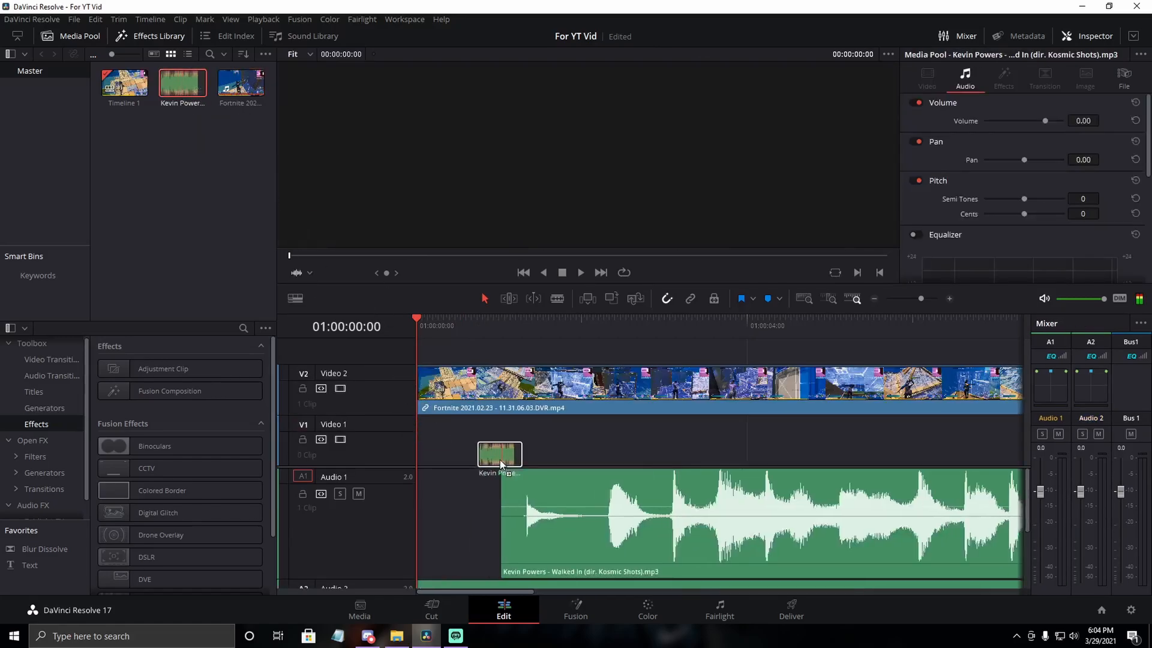
Step: Preview the Kevin Powers song on A1 and trim it to start after the gameplay clip
left_click(295, 298)
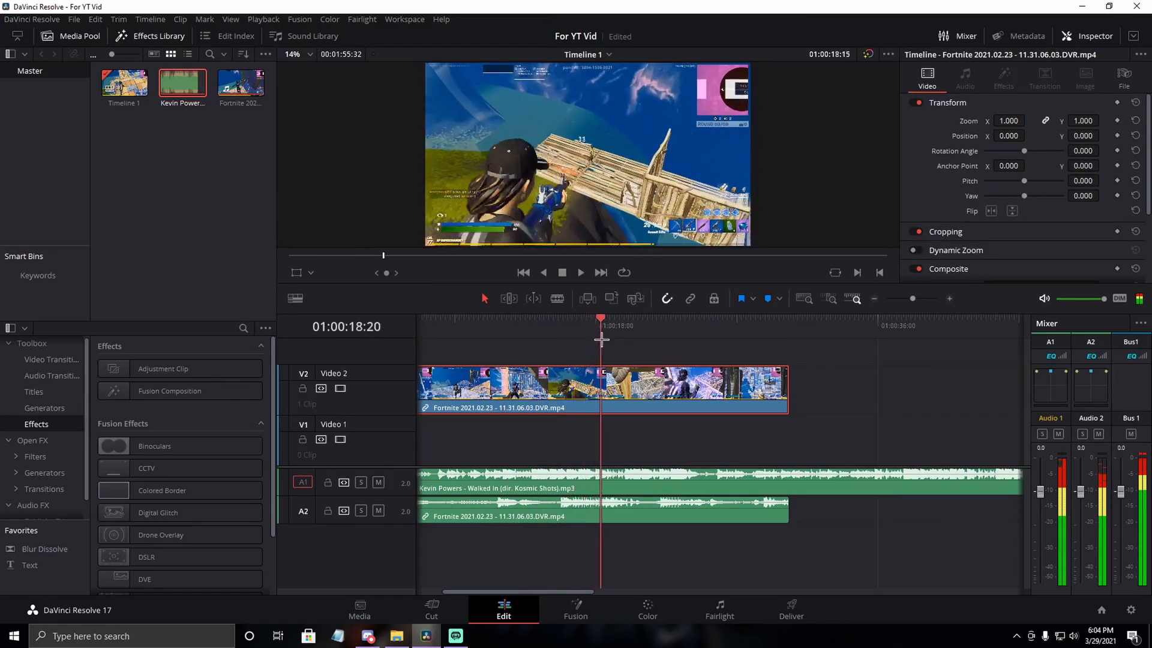
left_click(663, 478)
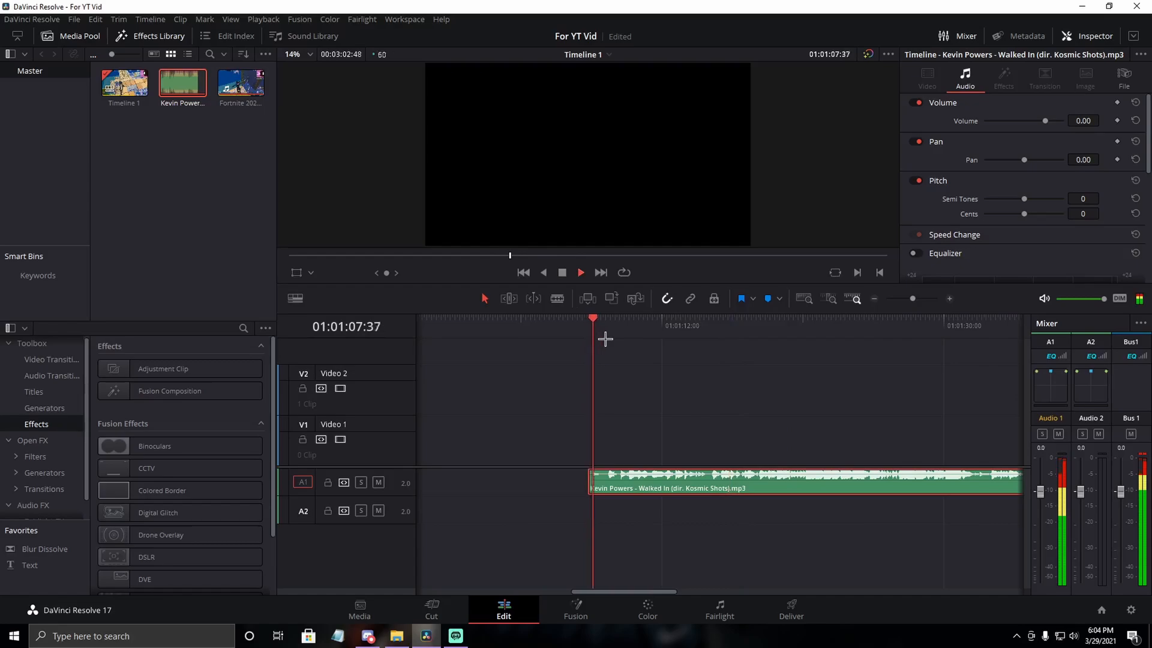
left_click(580, 272)
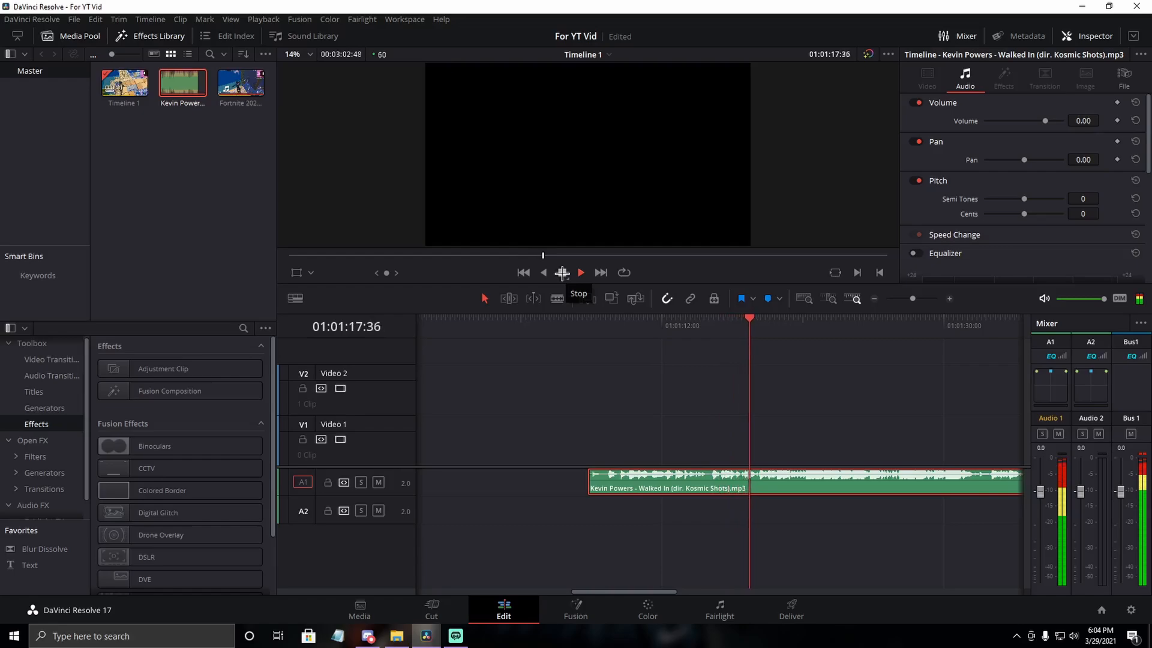
left_click(579, 273)
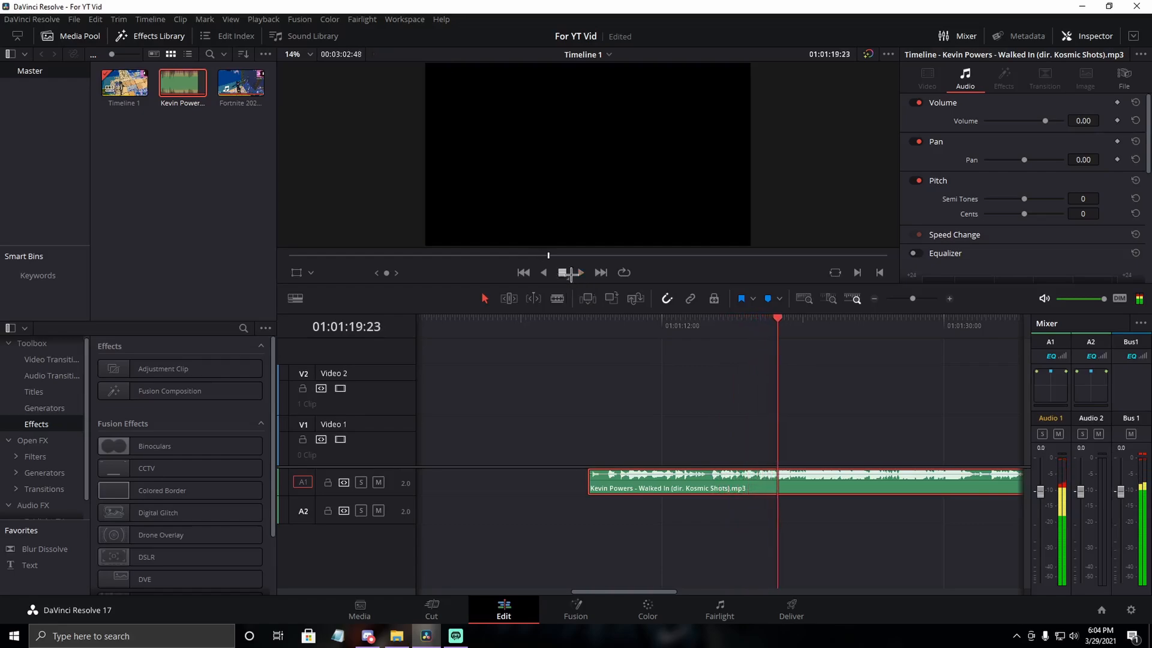
left_click(571, 272)
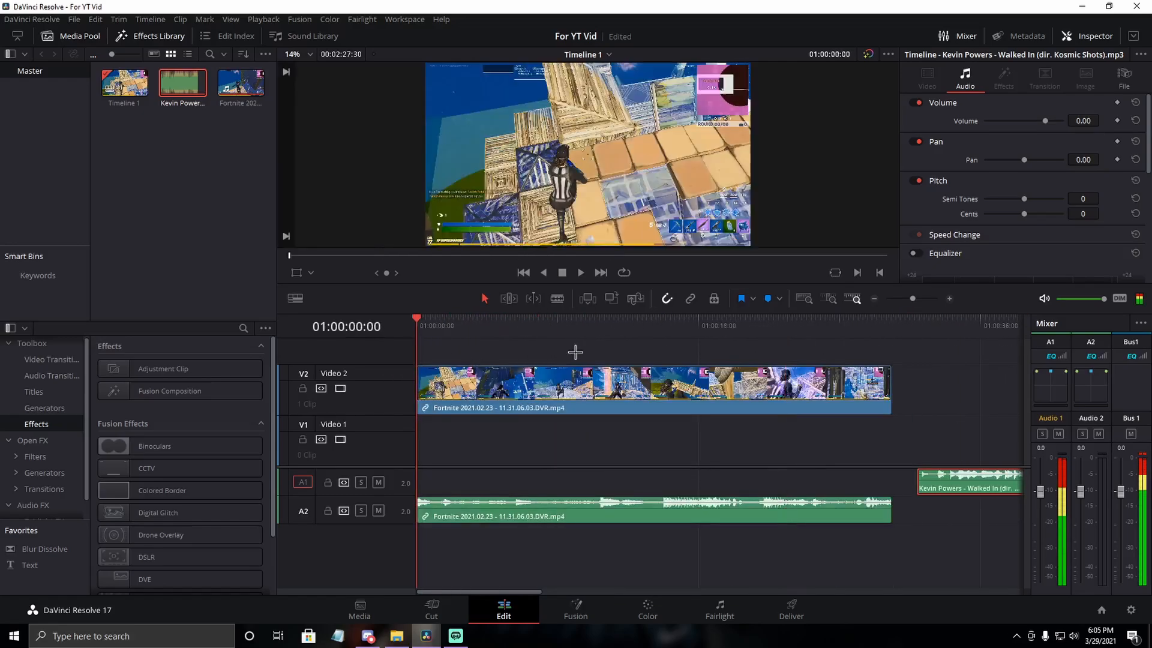
Step: Move the song to the start of A1 under the gameplay clip and check sync
left_click(638, 325)
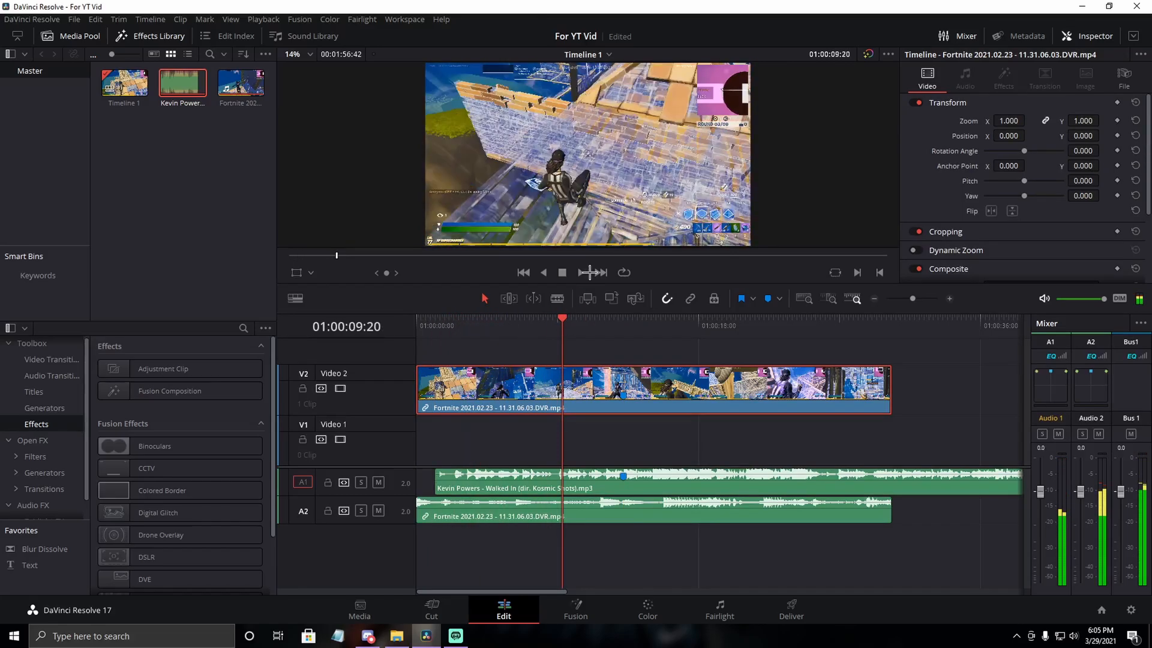
left_click(582, 273)
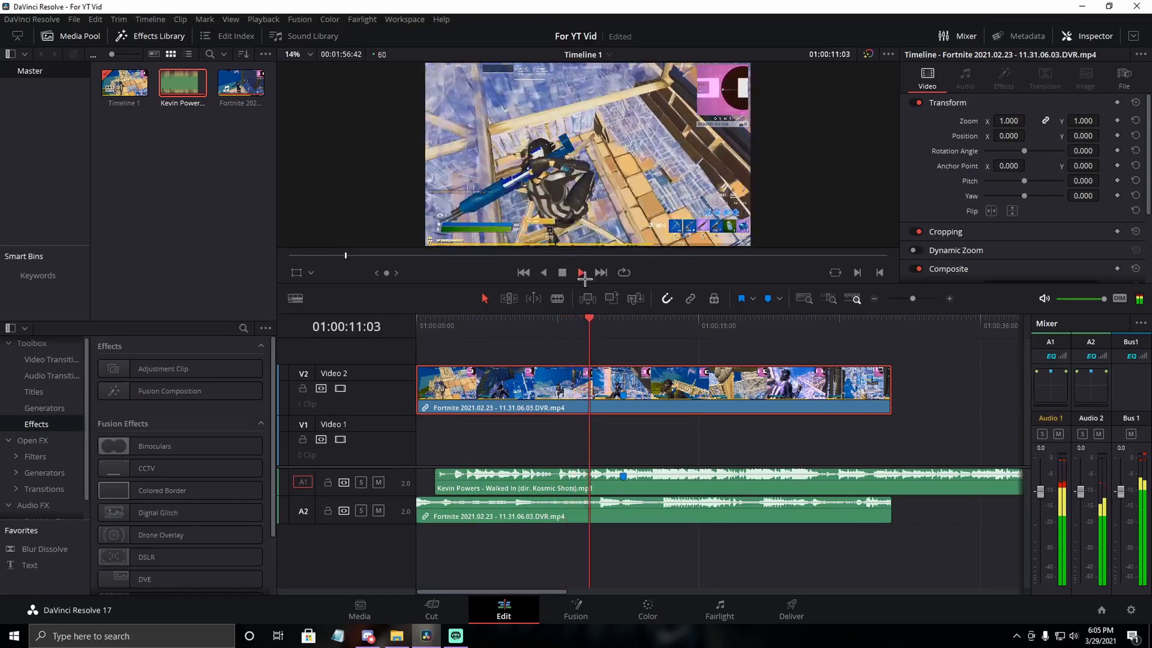
left_click(580, 272)
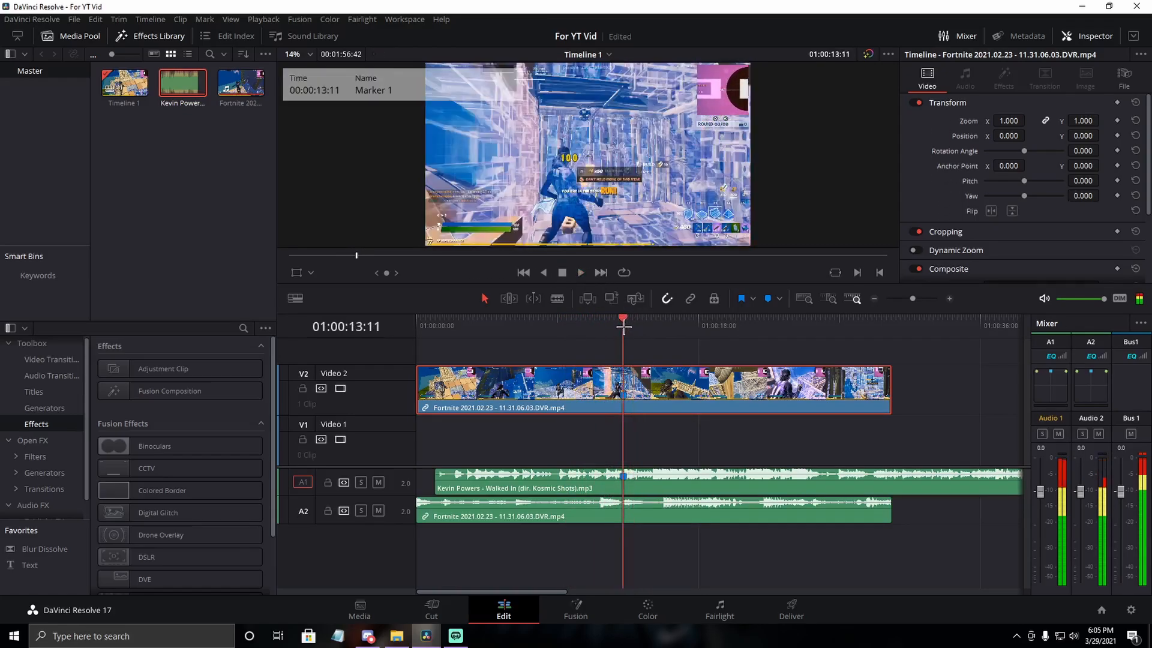
Step: Cut the A2 game audio down to a short snippet near Marker 1
left_click_drag(622, 324, 595, 324)
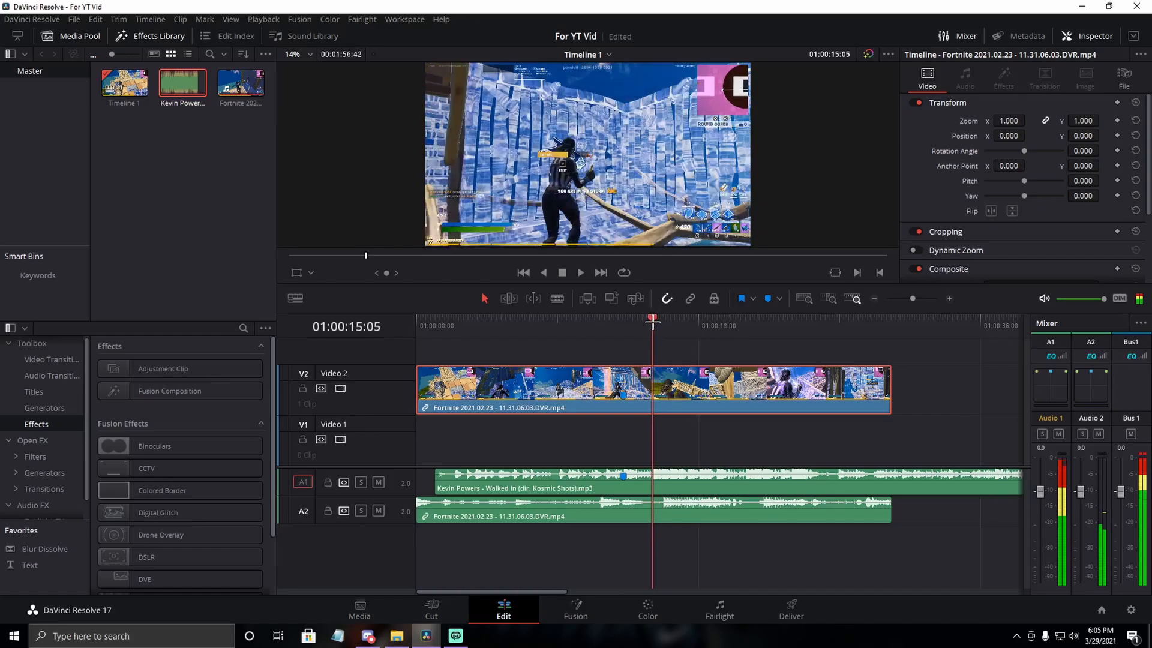
left_click(628, 325)
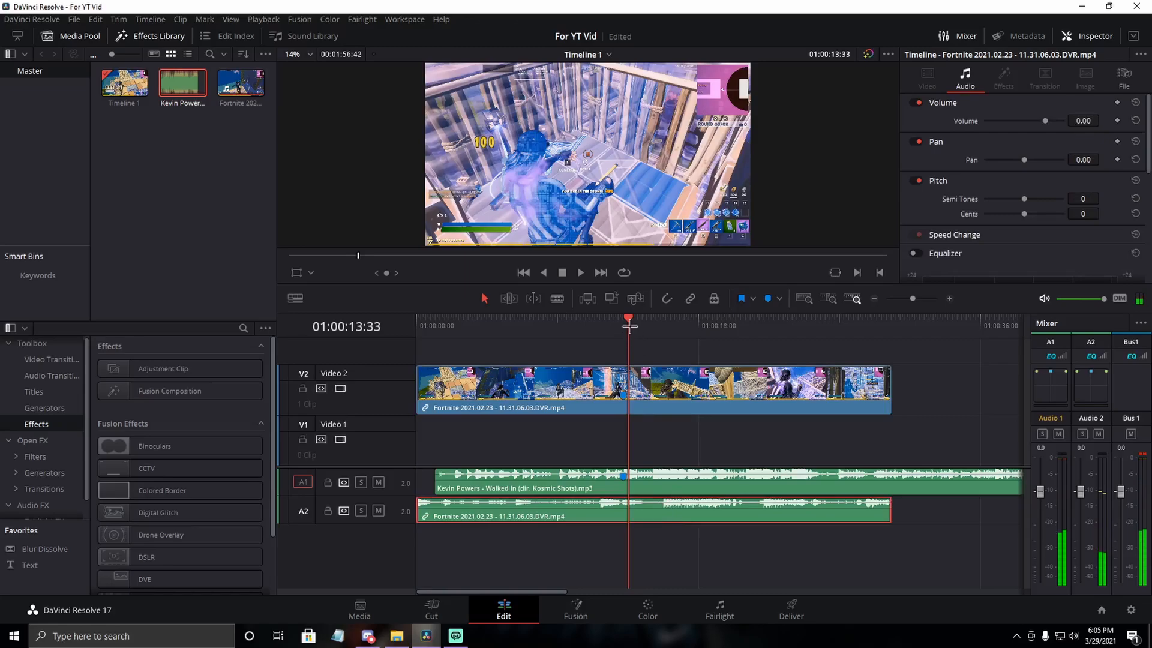
left_click_drag(628, 325, 622, 325)
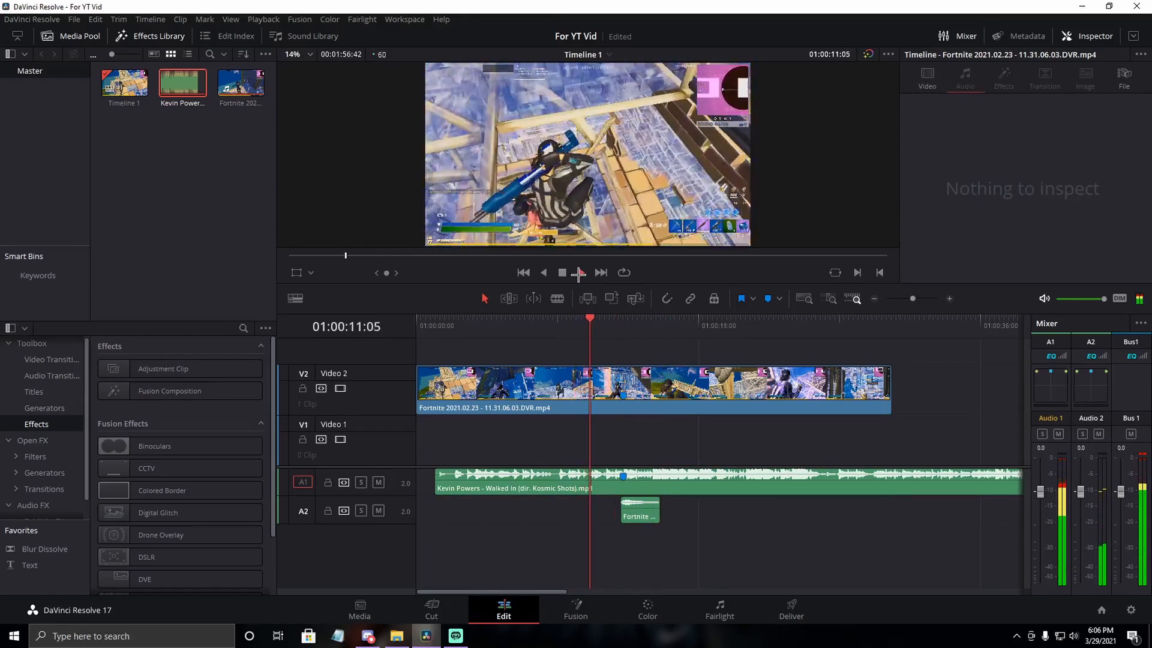
Step: Split the Video 2 gameplay clip at 01:00:09:36
left_click(579, 272)
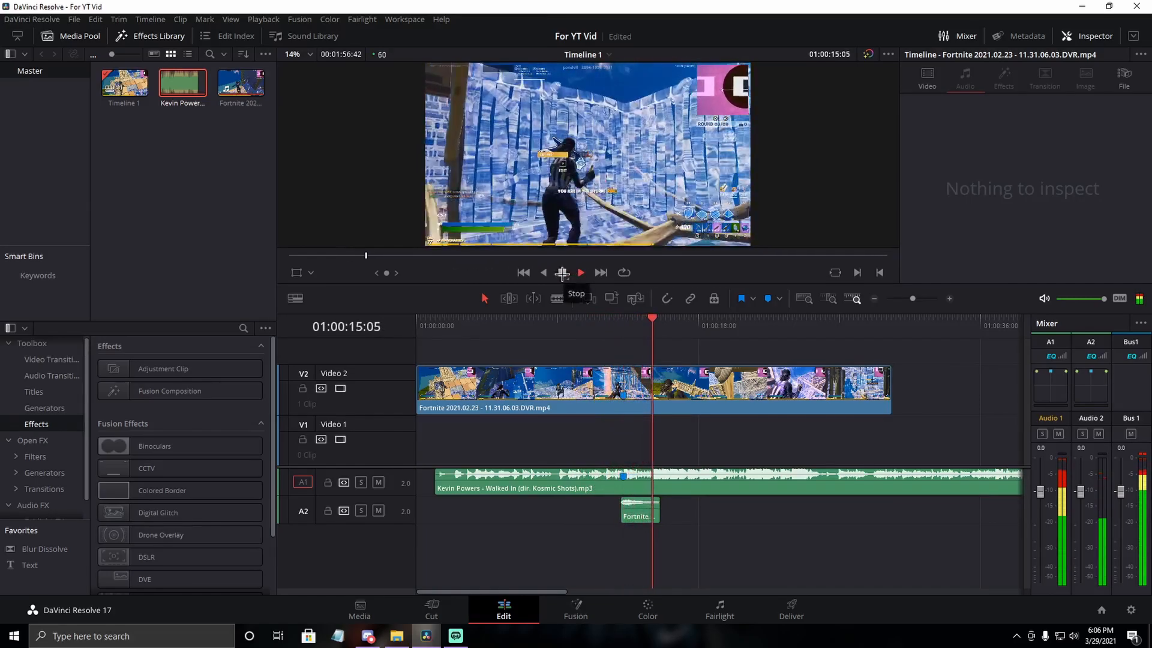
left_click(595, 334)
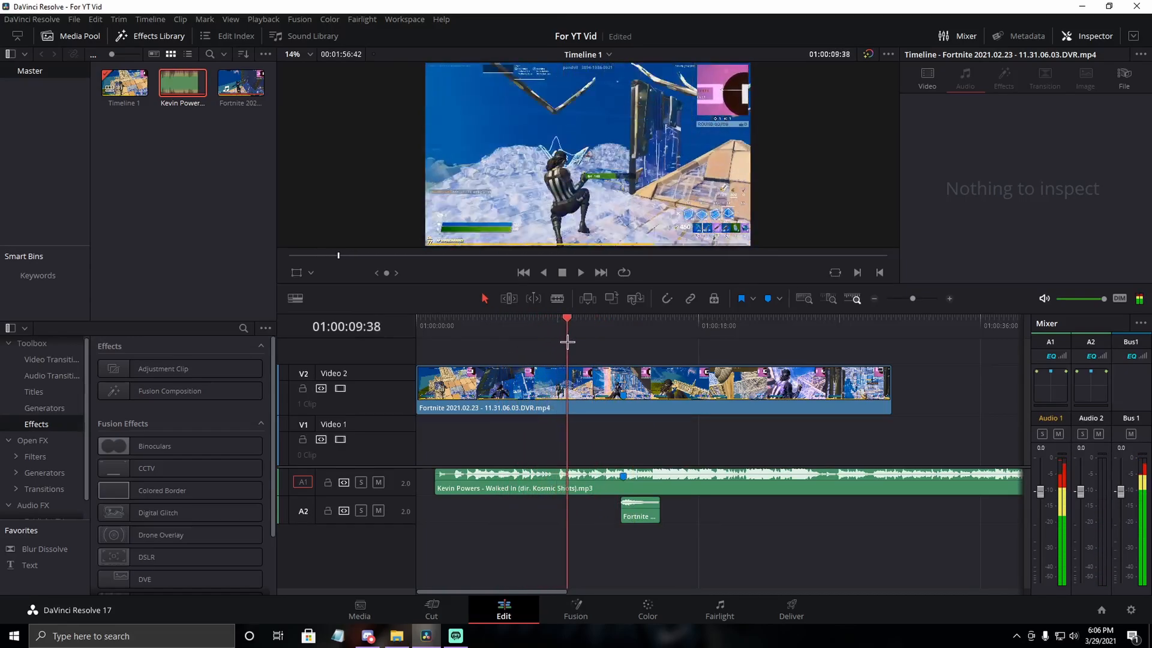
left_click(654, 382)
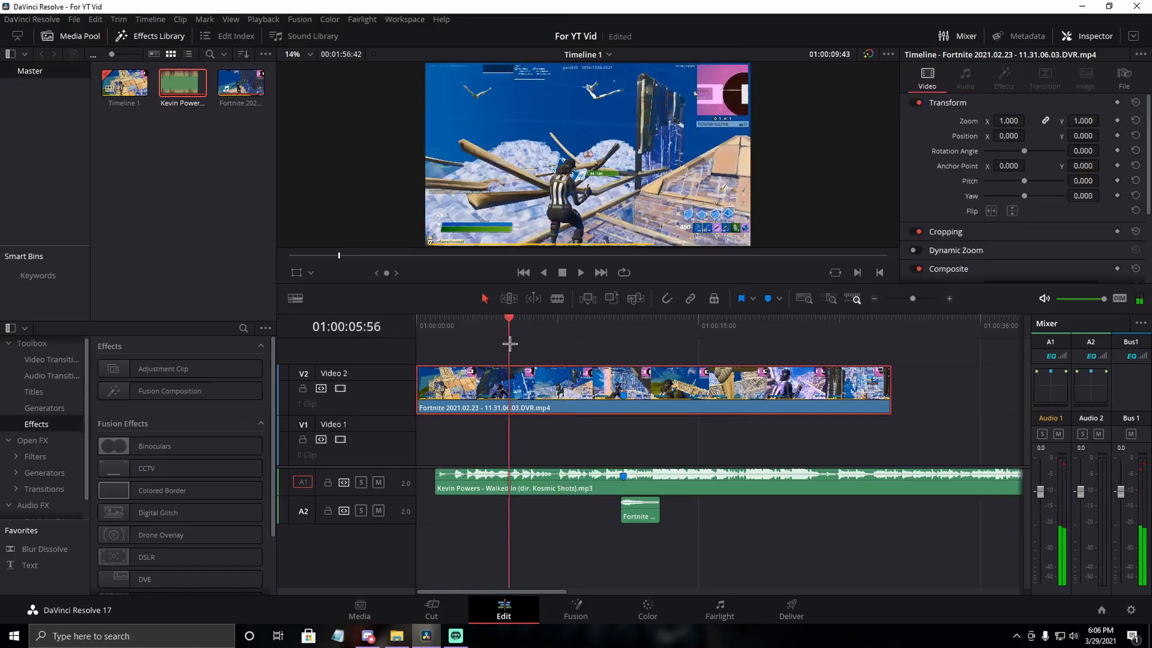
left_click(561, 323)
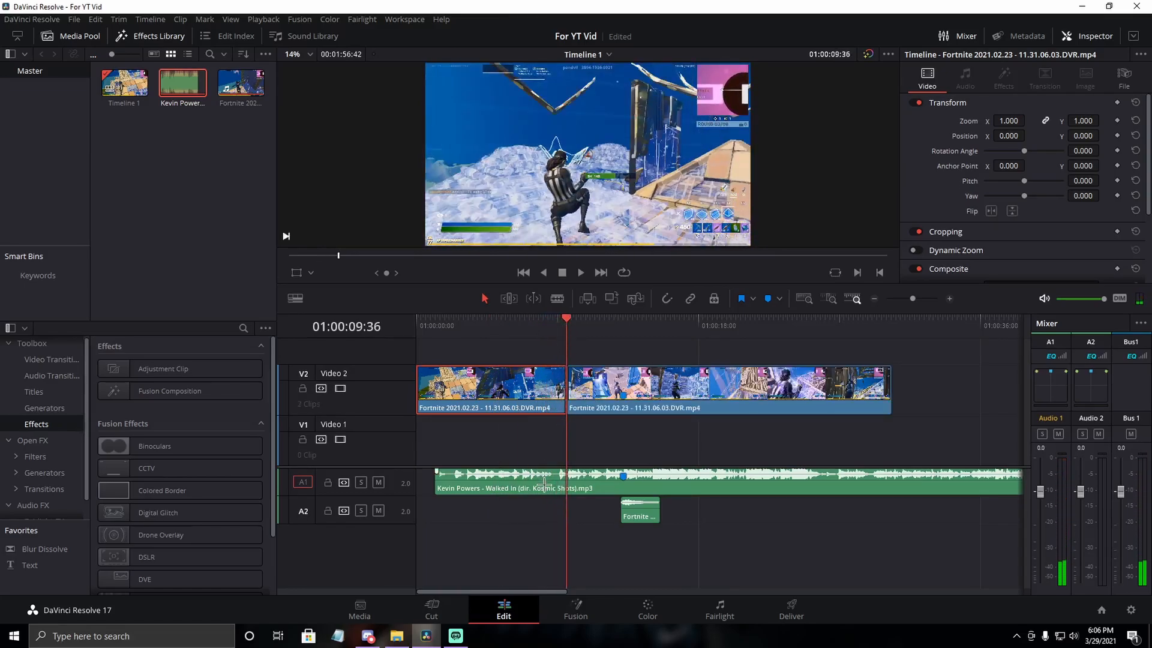
Step: Ripple delete the opening piece and trim video and song to a 7.5-second stretch
left_click(500, 481)
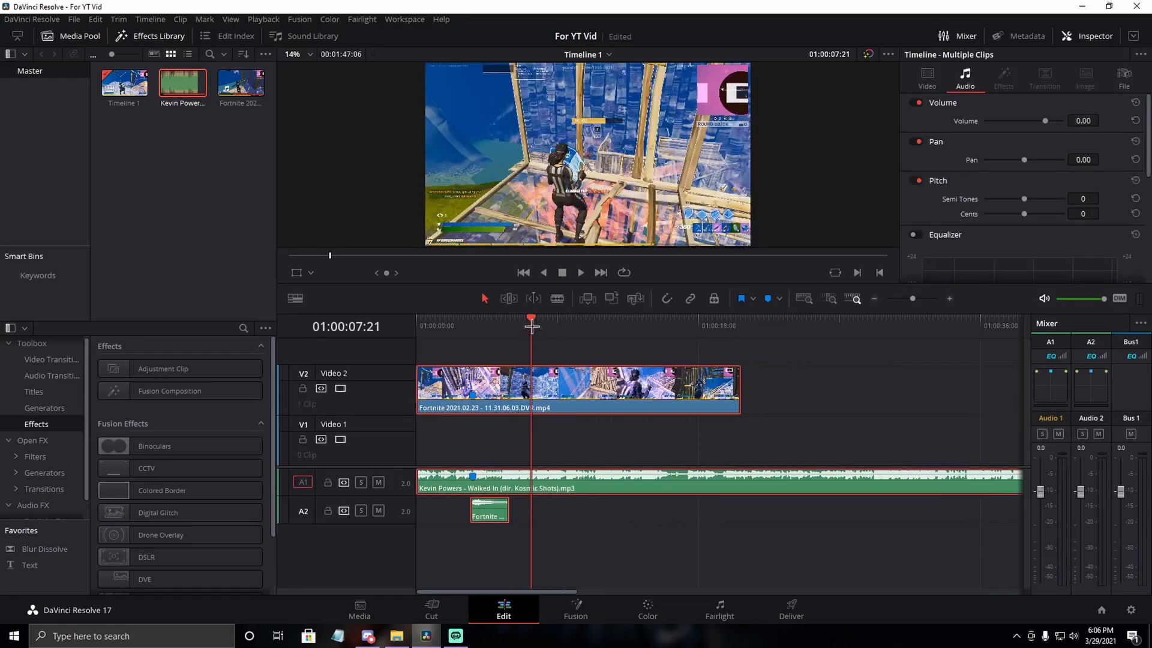
left_click(579, 272)
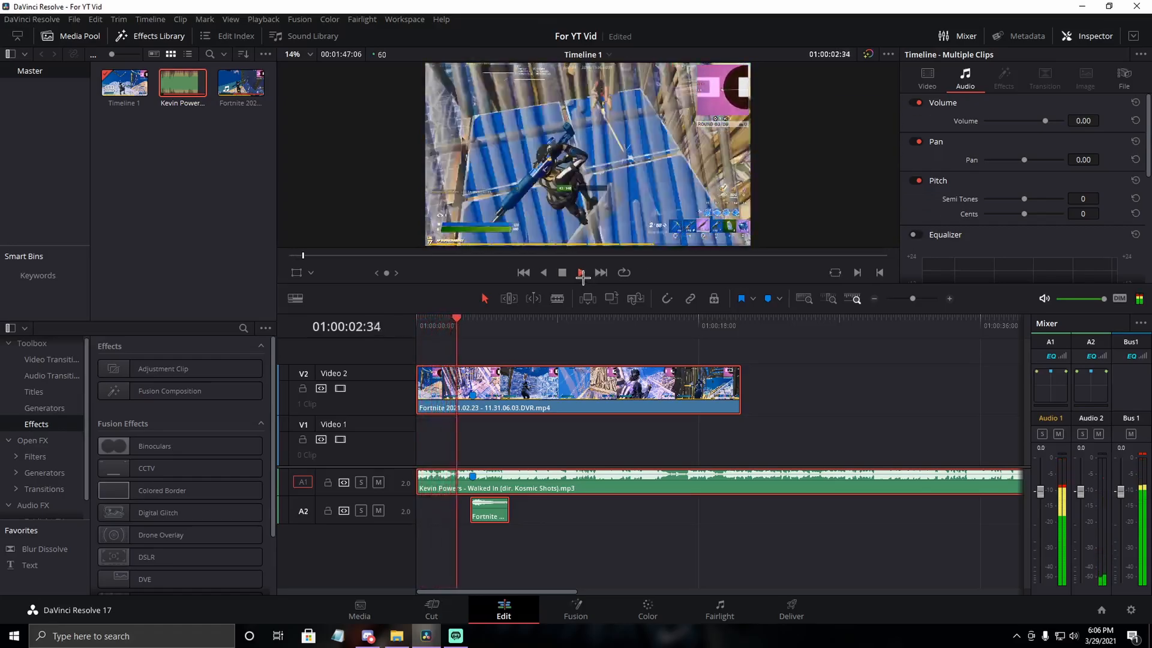
left_click(580, 272)
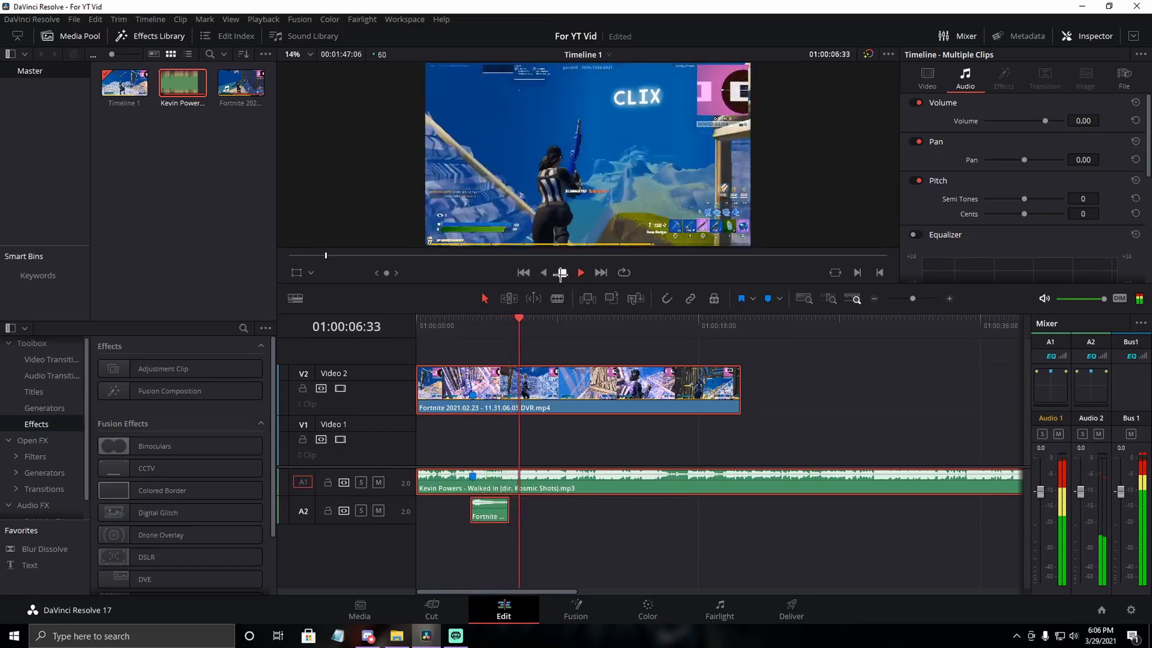
left_click(580, 272)
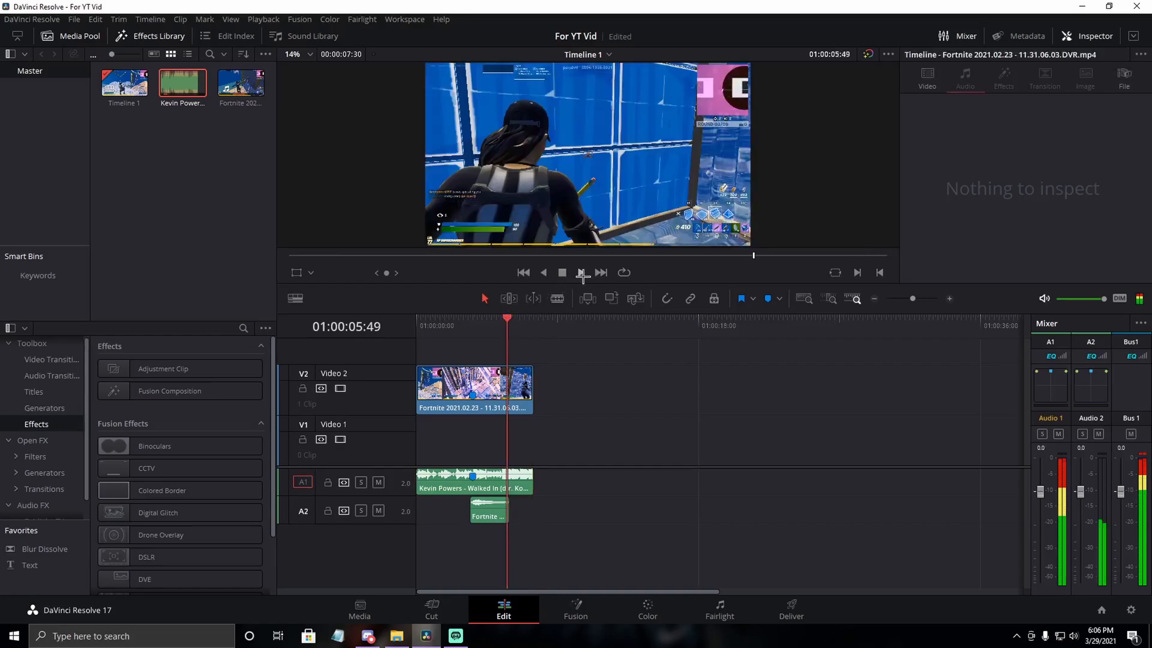
left_click(579, 272)
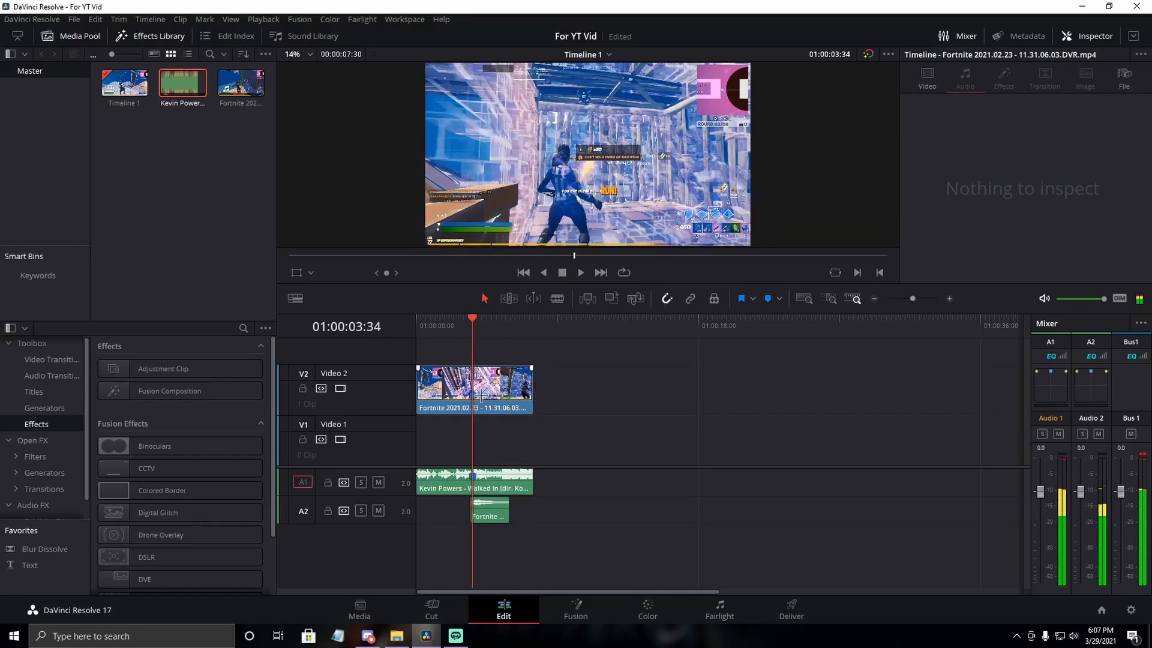
Step: Select the shortened V2 gameplay clip and show its Retime Controls
left_click(474, 386)
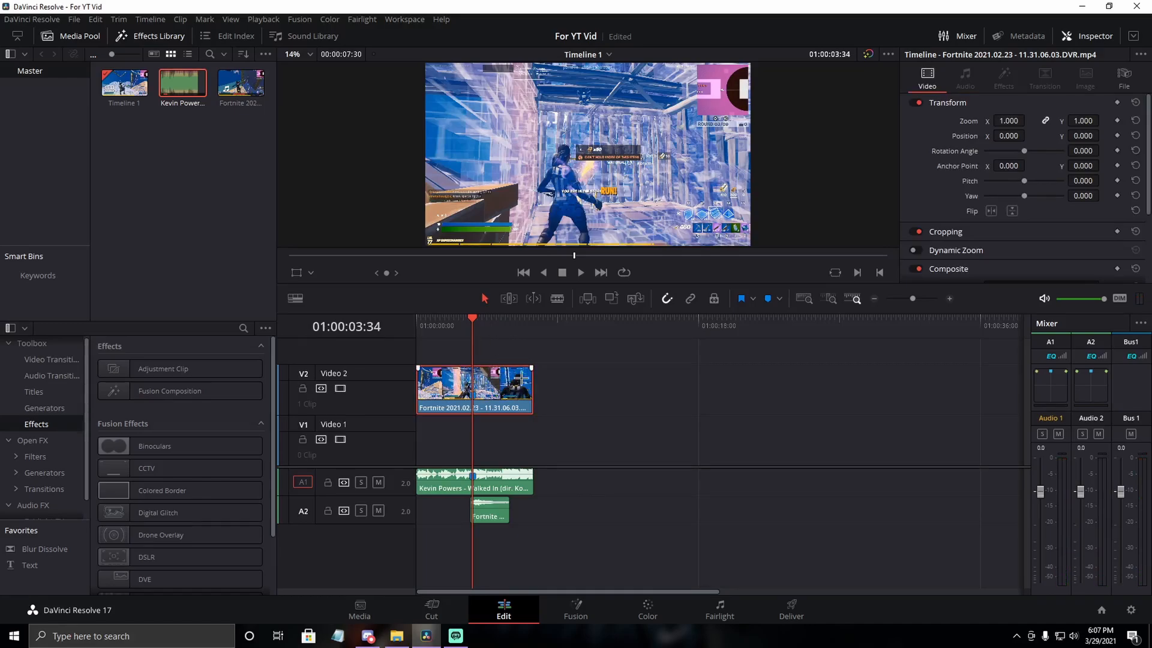
mouse_move(475, 491)
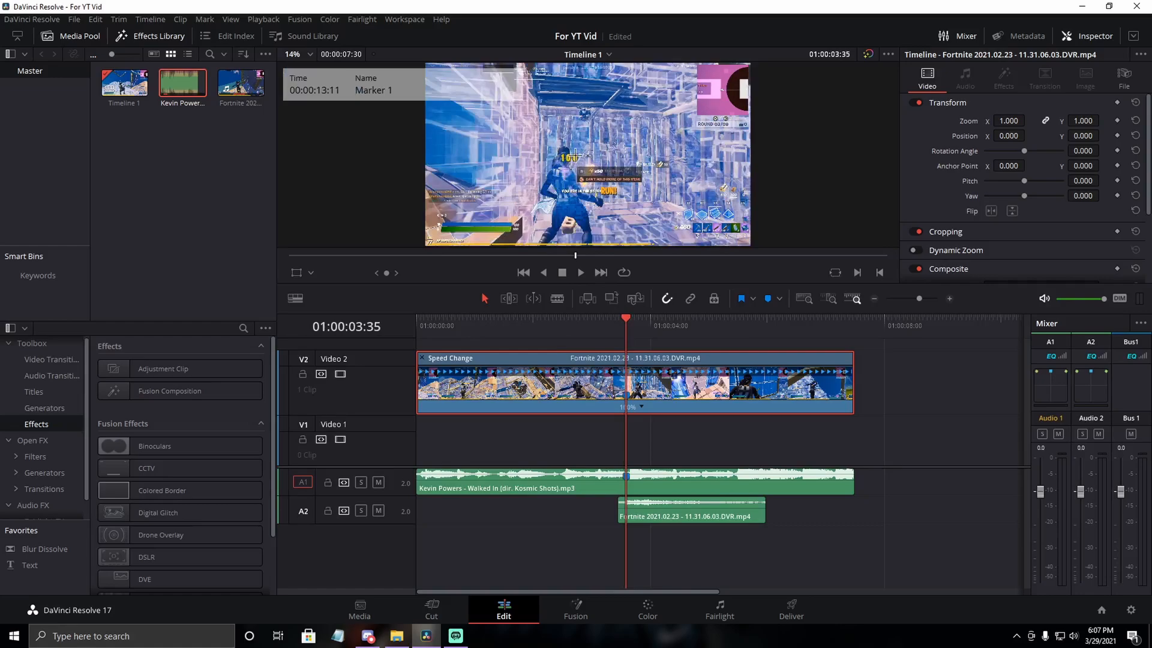
Step: Add speed points on the gameplay clip's retime bar at and just past the marker
right_click(640, 407)
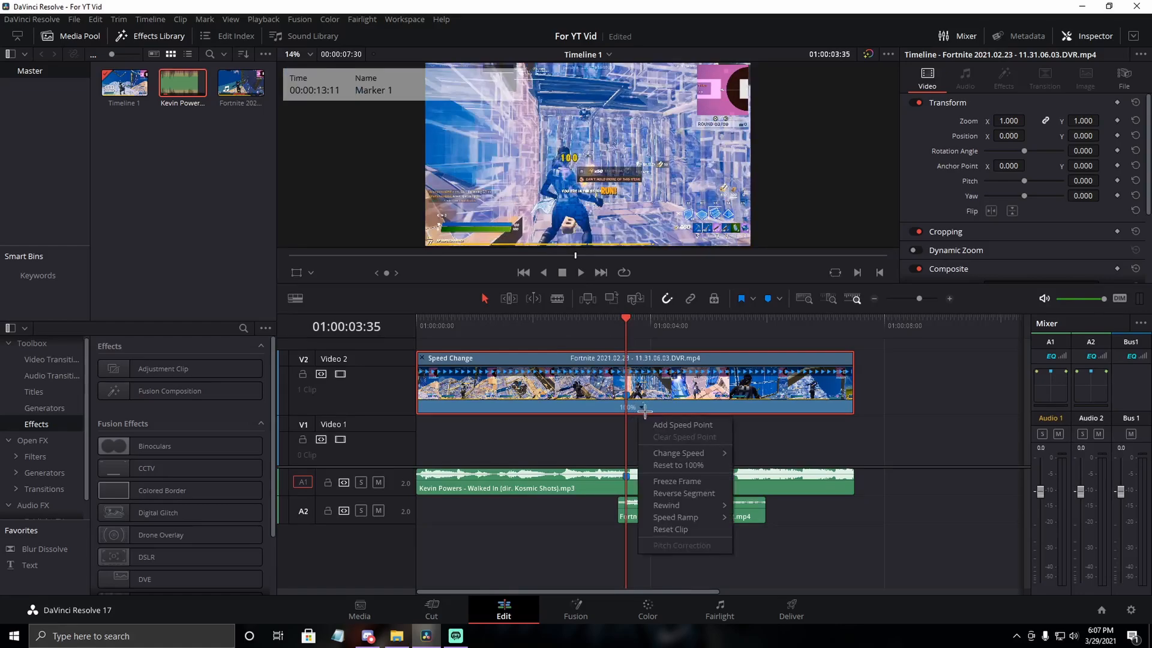
left_click(660, 426)
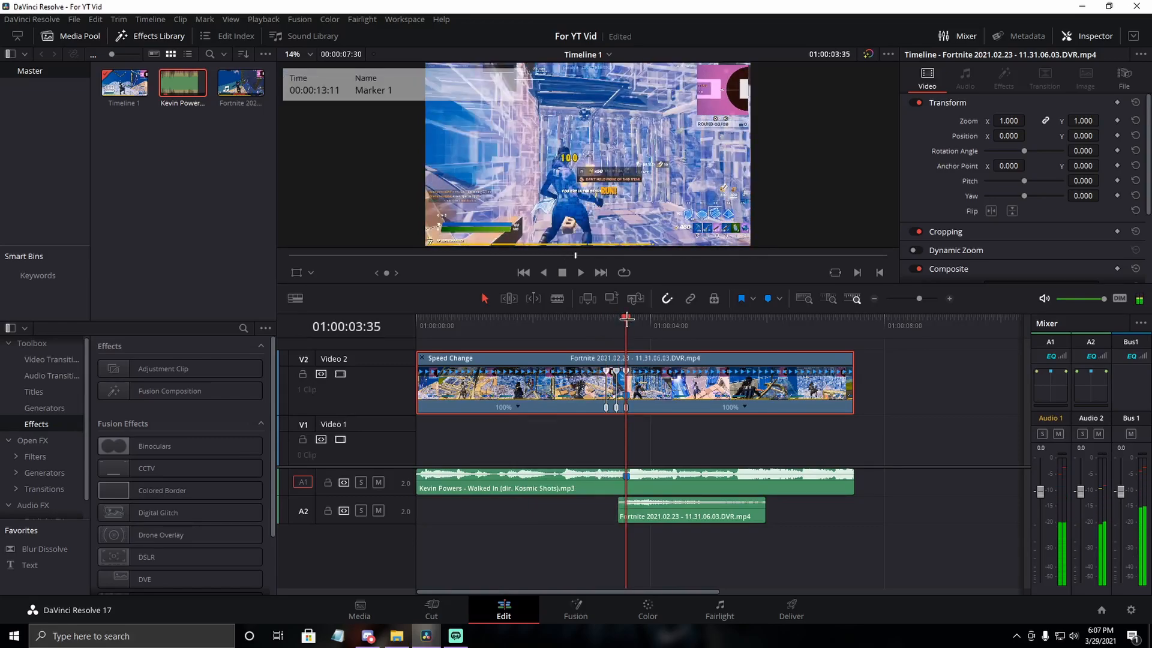
left_click(579, 273)
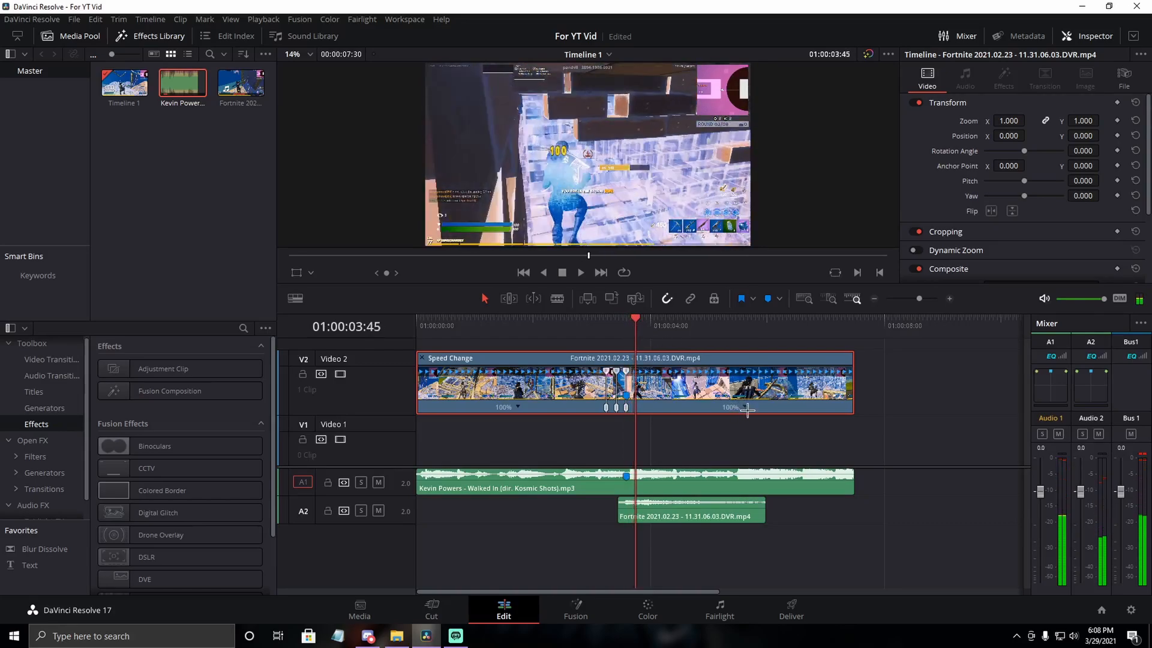
mouse_move(753, 421)
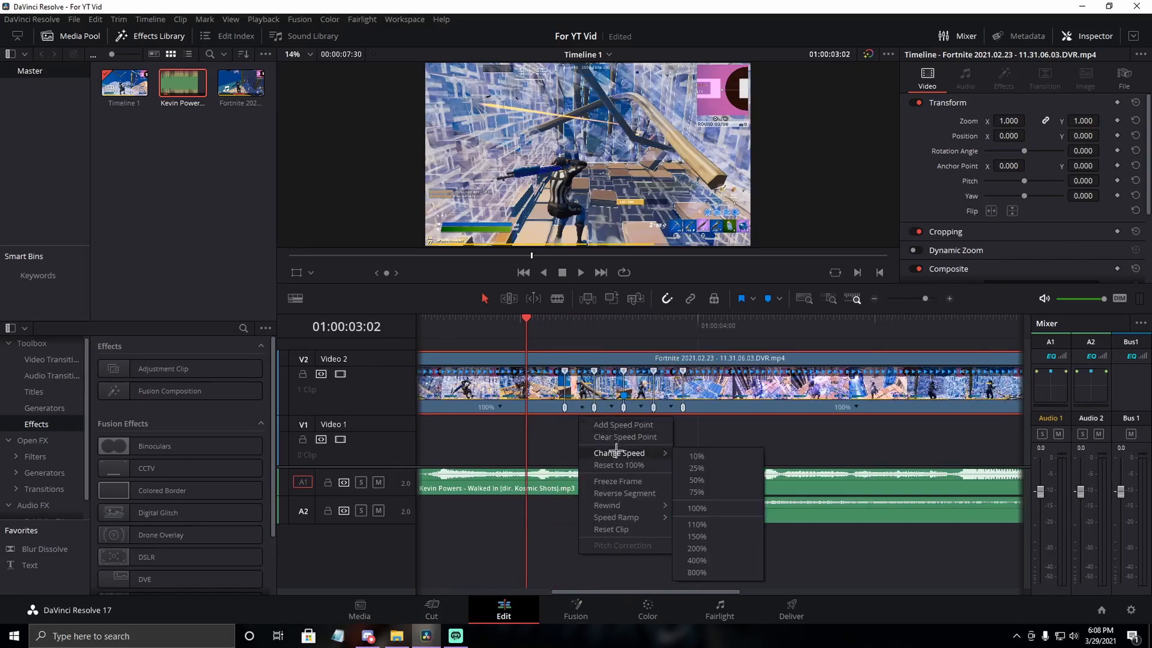
Step: Change the two gameplay segments around the marker to 10% speed
left_click(696, 480)
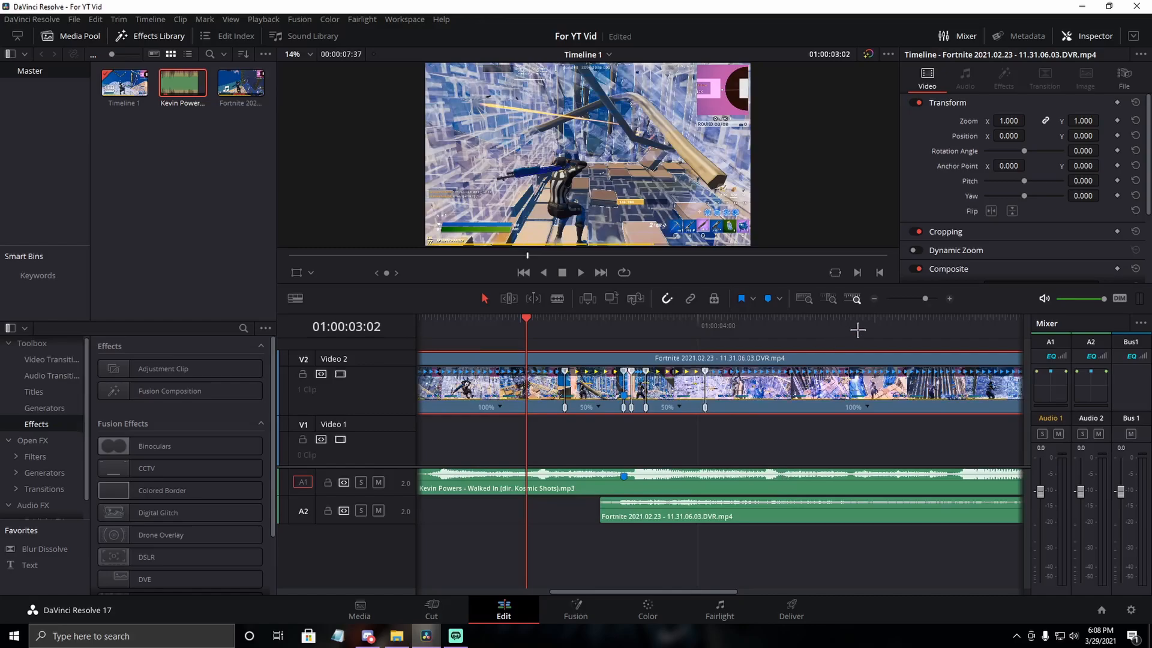
mouse_move(529, 321)
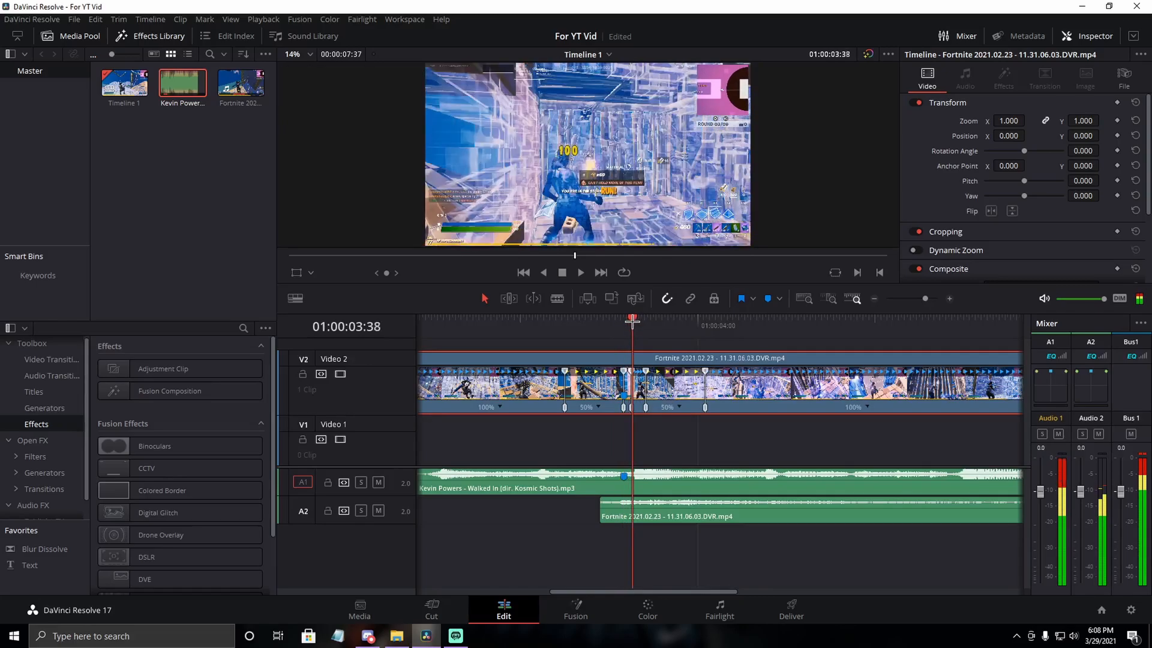
mouse_move(625, 406)
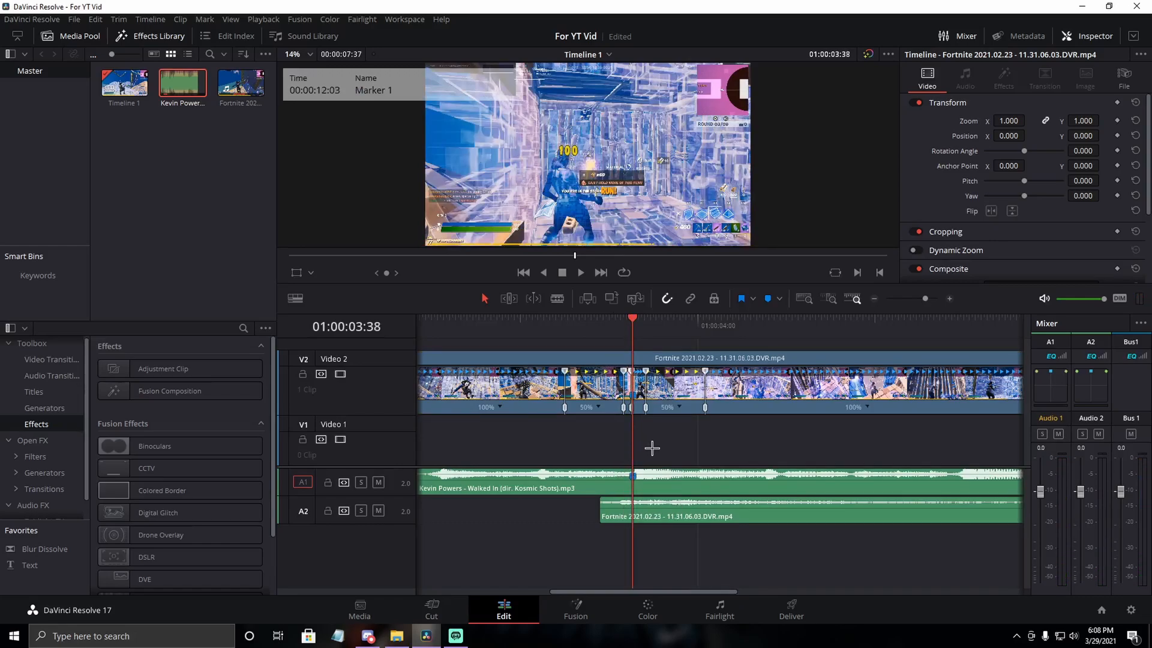
Step: Drag the A2 game-audio snippet to line up with the slowed section
left_click(965, 77)
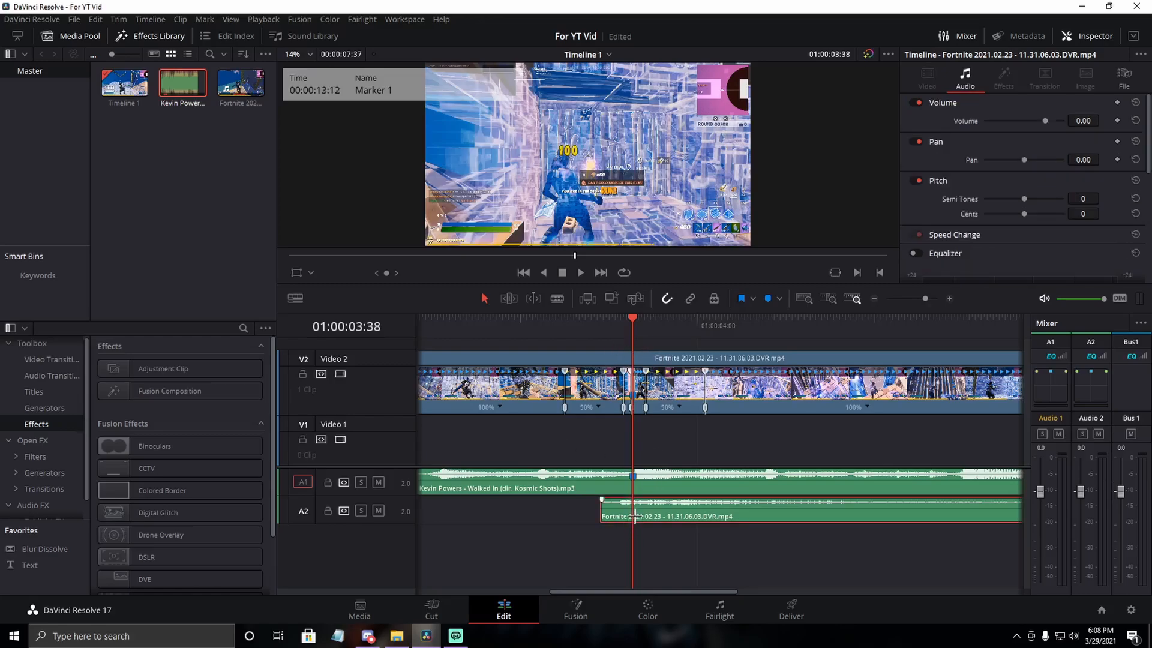
left_click_drag(631, 516, 650, 516)
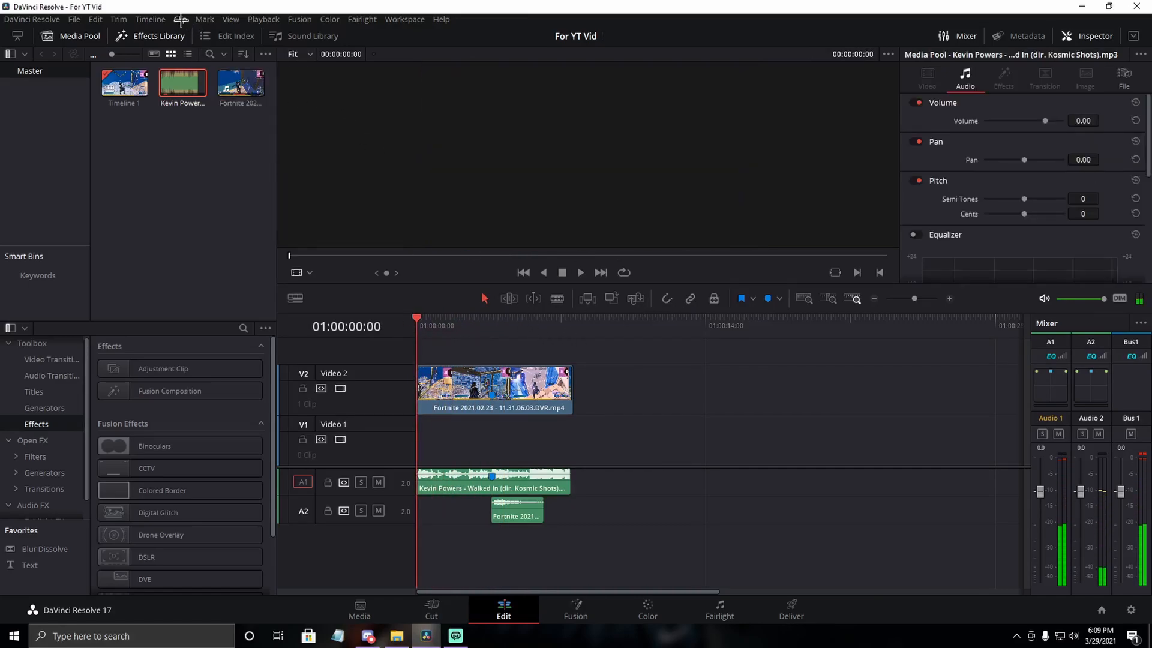
Step: Enable Timeline Proxy Mode in the Playback menu and show Timeline 1 in the viewer
left_click(263, 19)
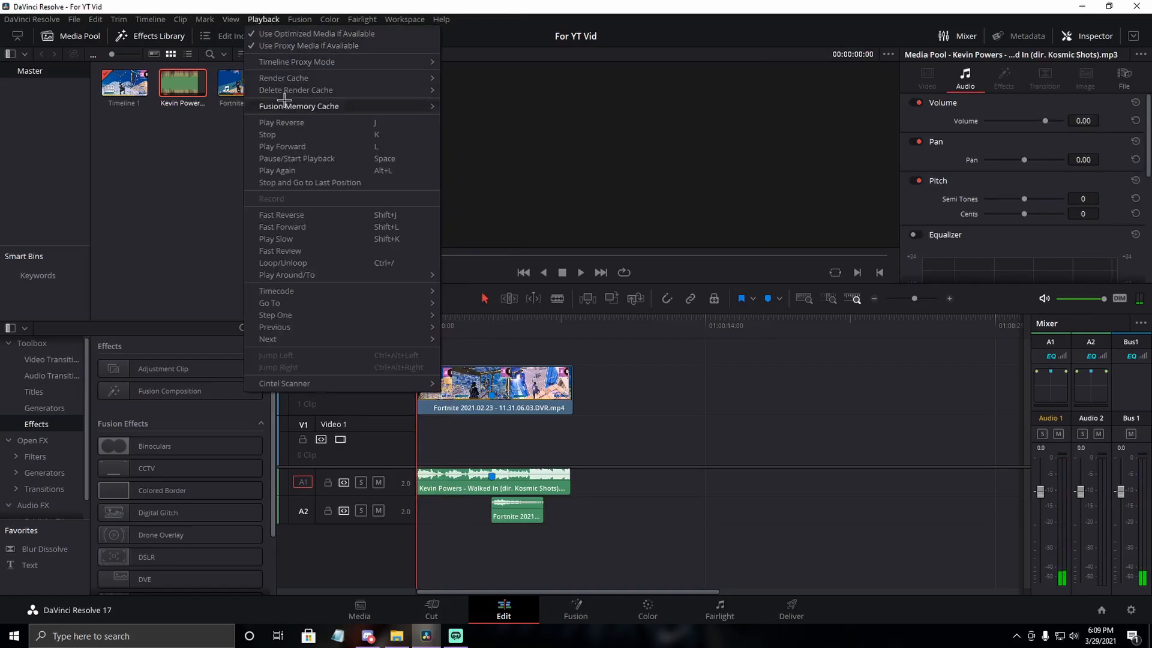
mouse_move(298, 61)
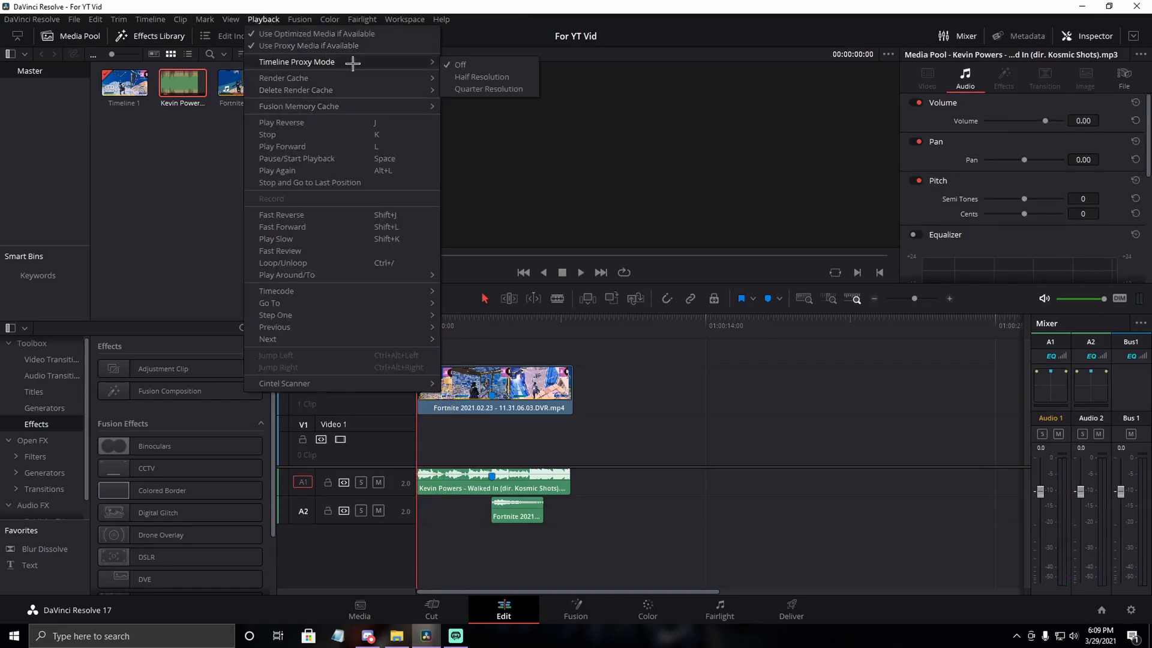
mouse_move(490, 89)
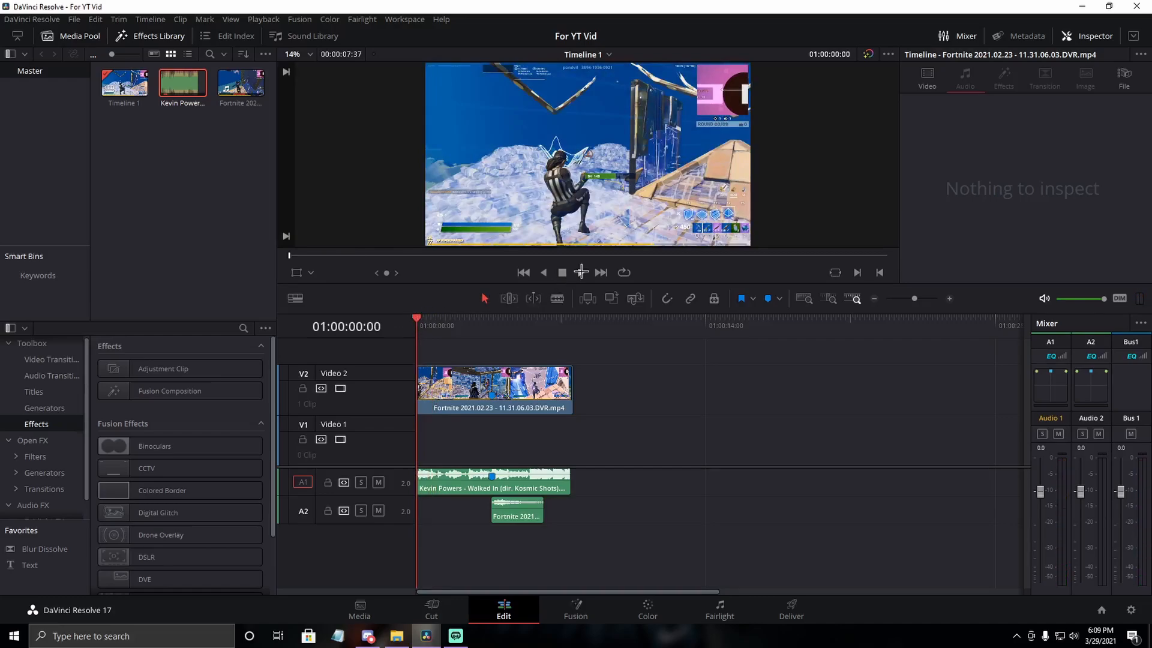
left_click(579, 272)
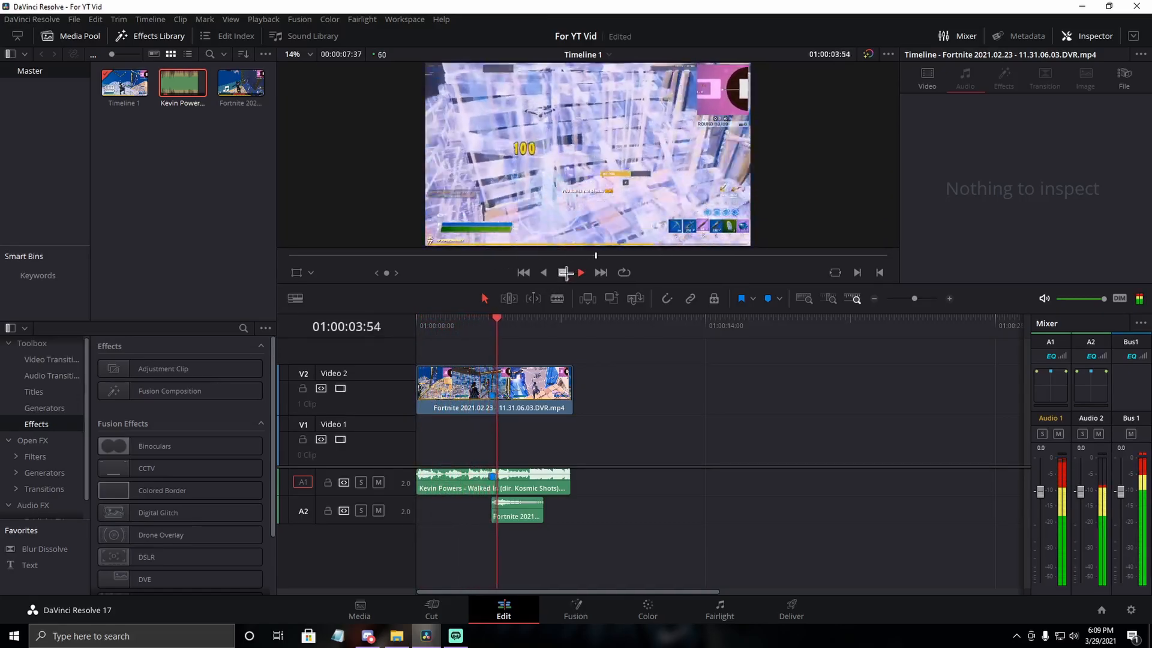
left_click(578, 272)
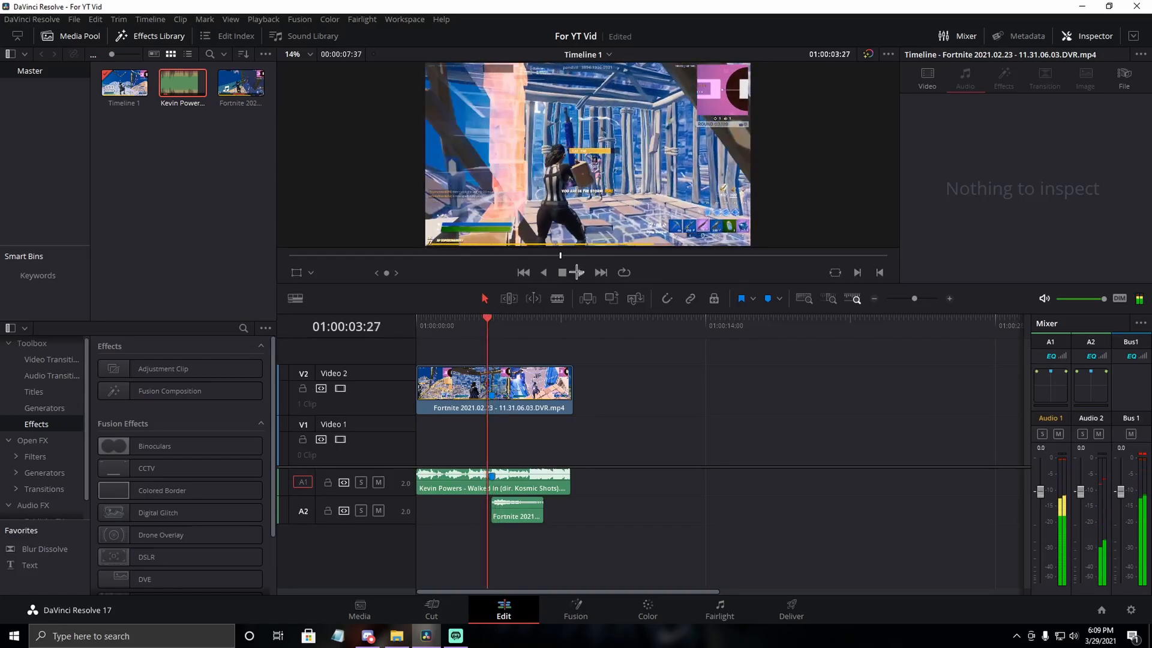
left_click(579, 272)
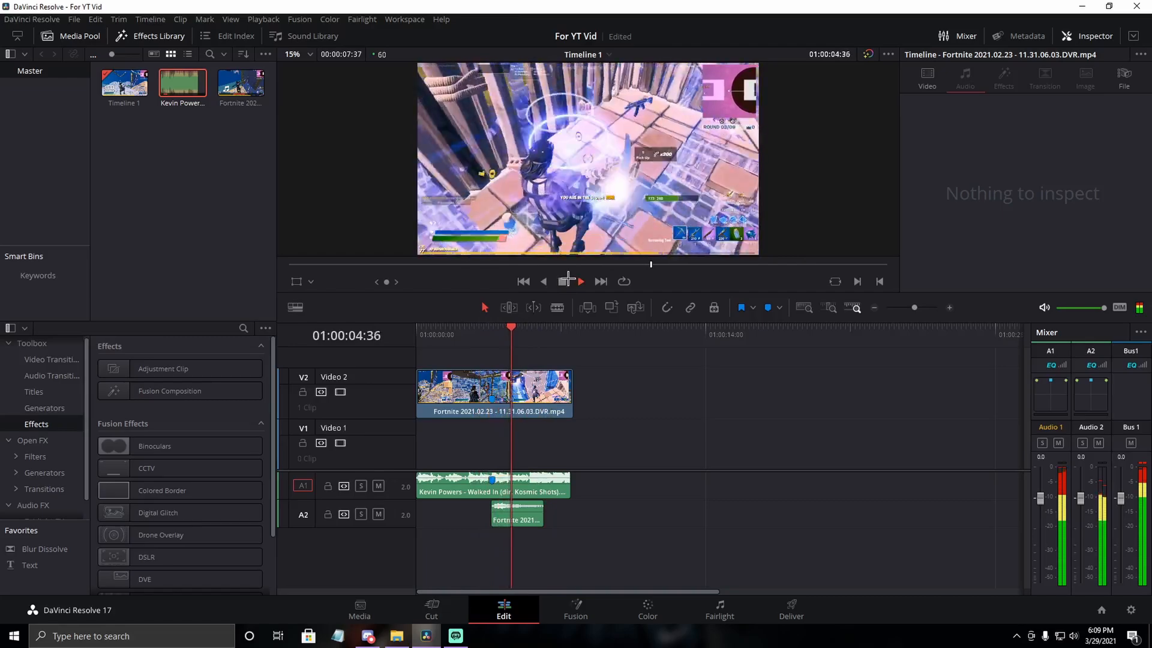
left_click(580, 281)
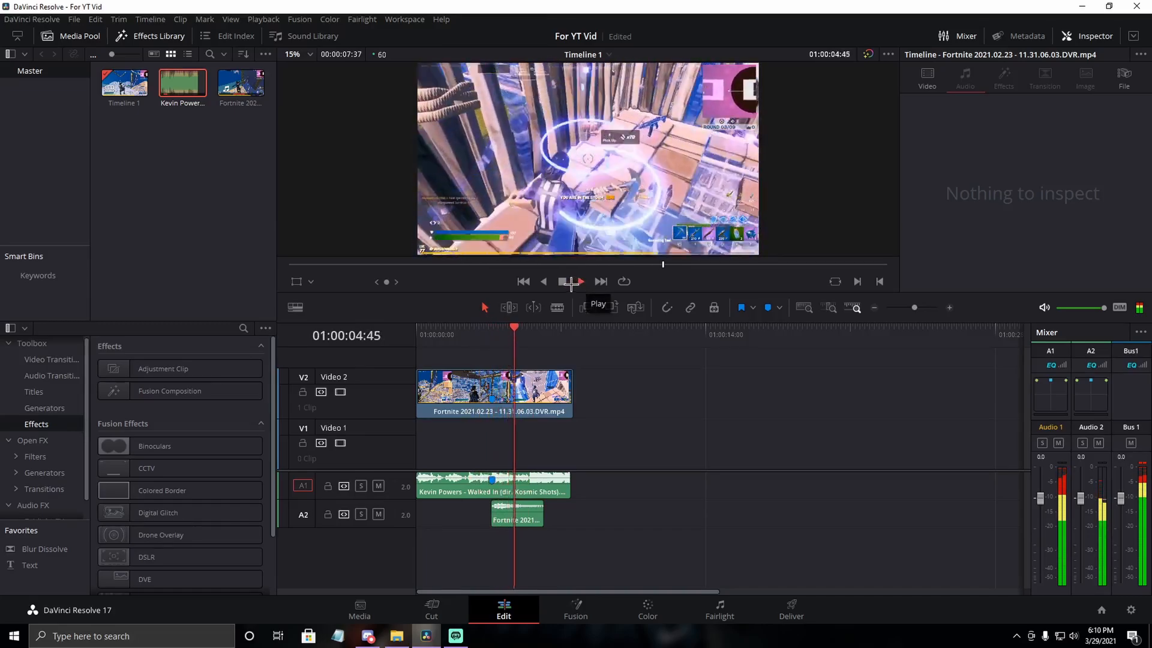
left_click(571, 282)
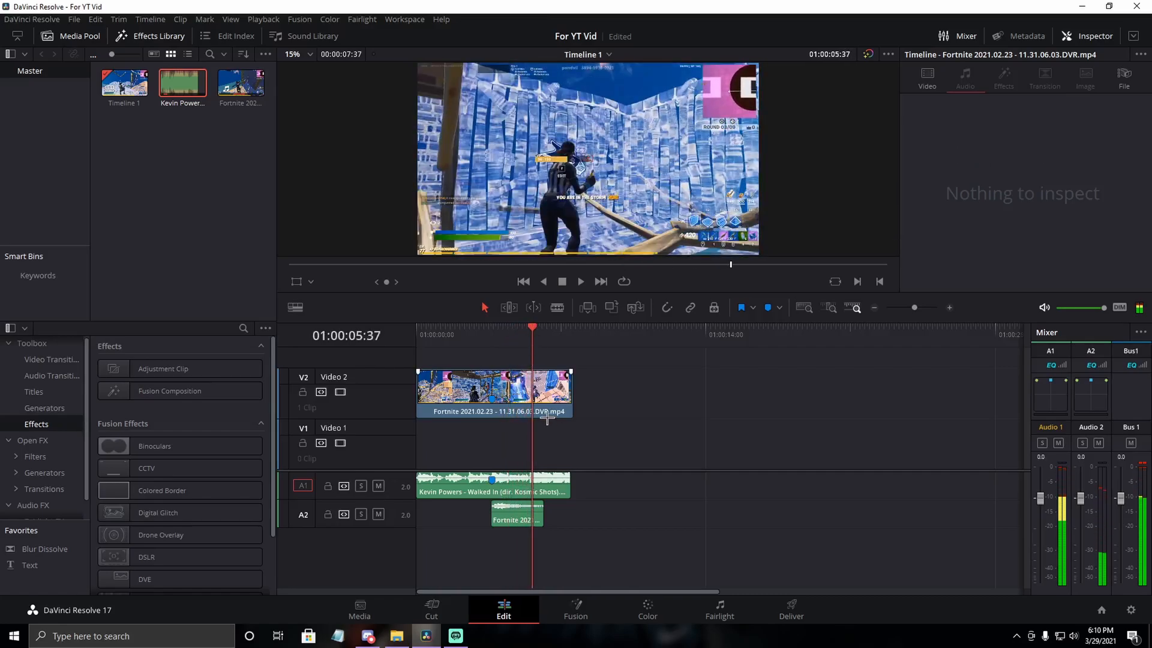
Step: Trim the V2, A1 and A2 clip ends at 01:00:05:37 and play back the edit
left_click(491, 485)
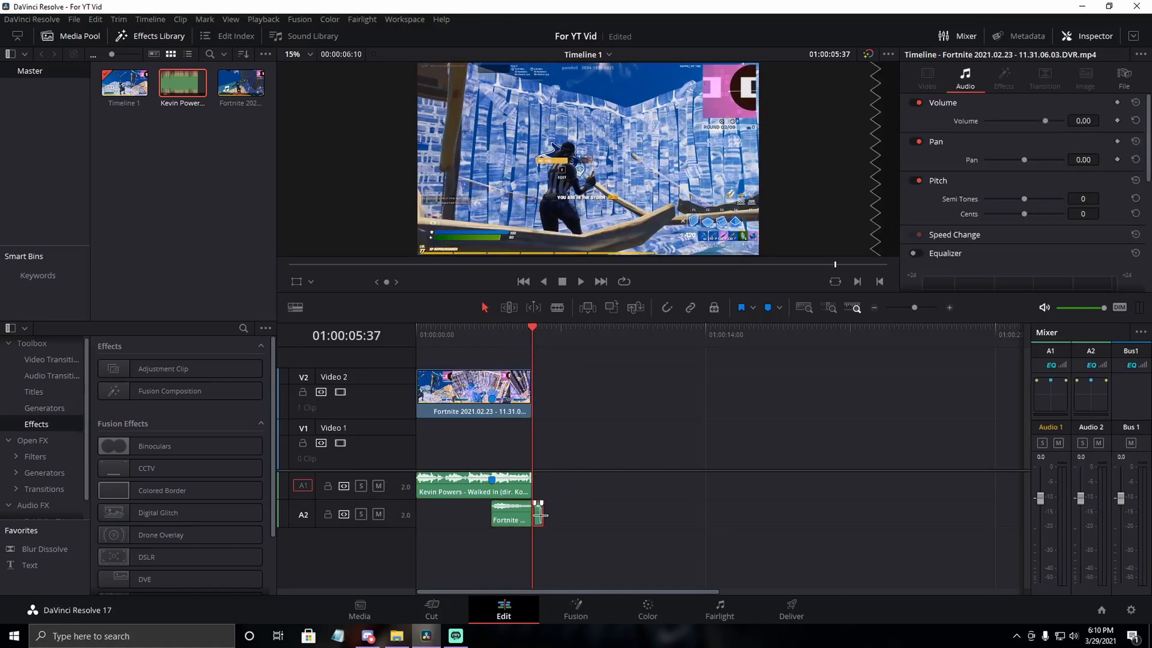
left_click(580, 282)
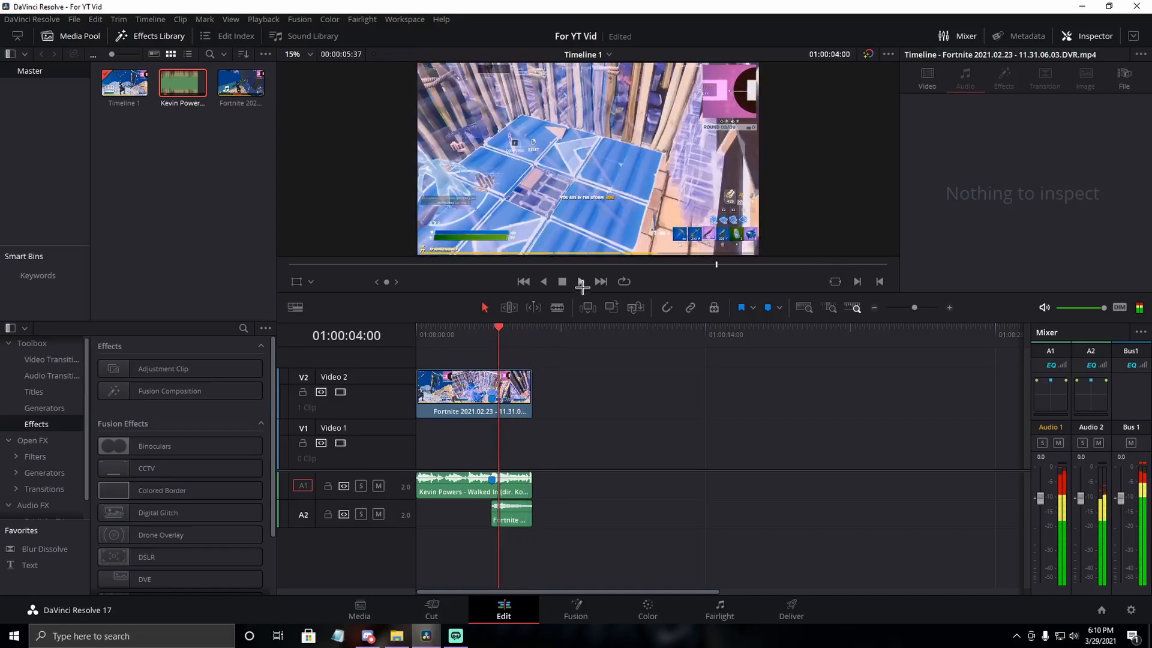
left_click(562, 281)
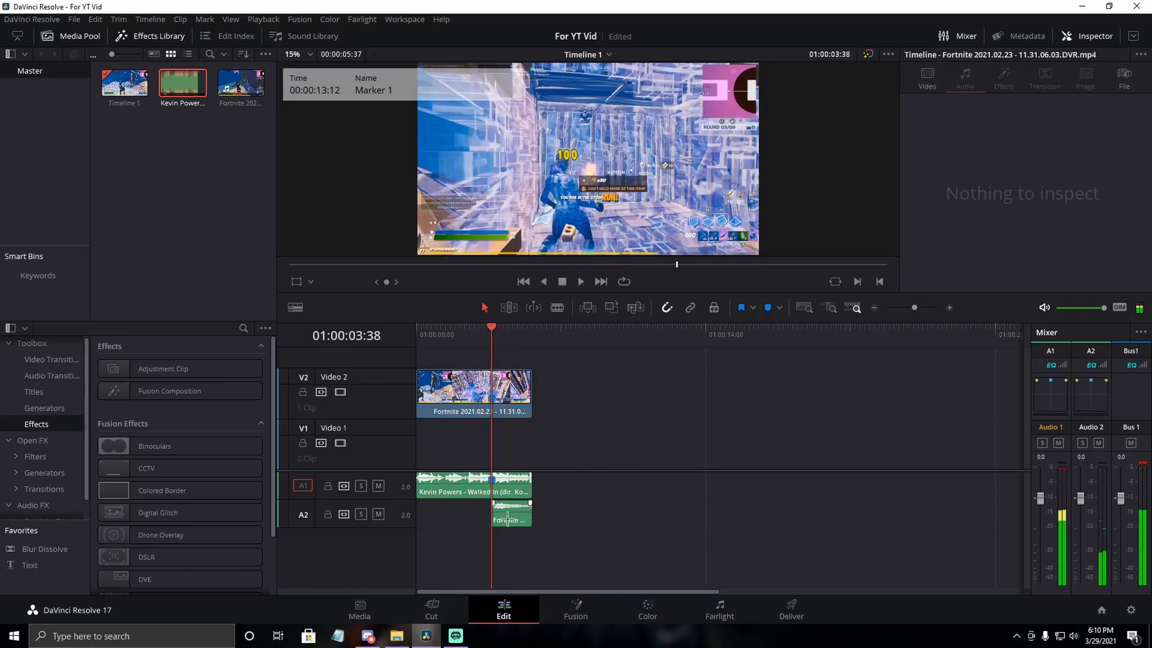
left_click(949, 307)
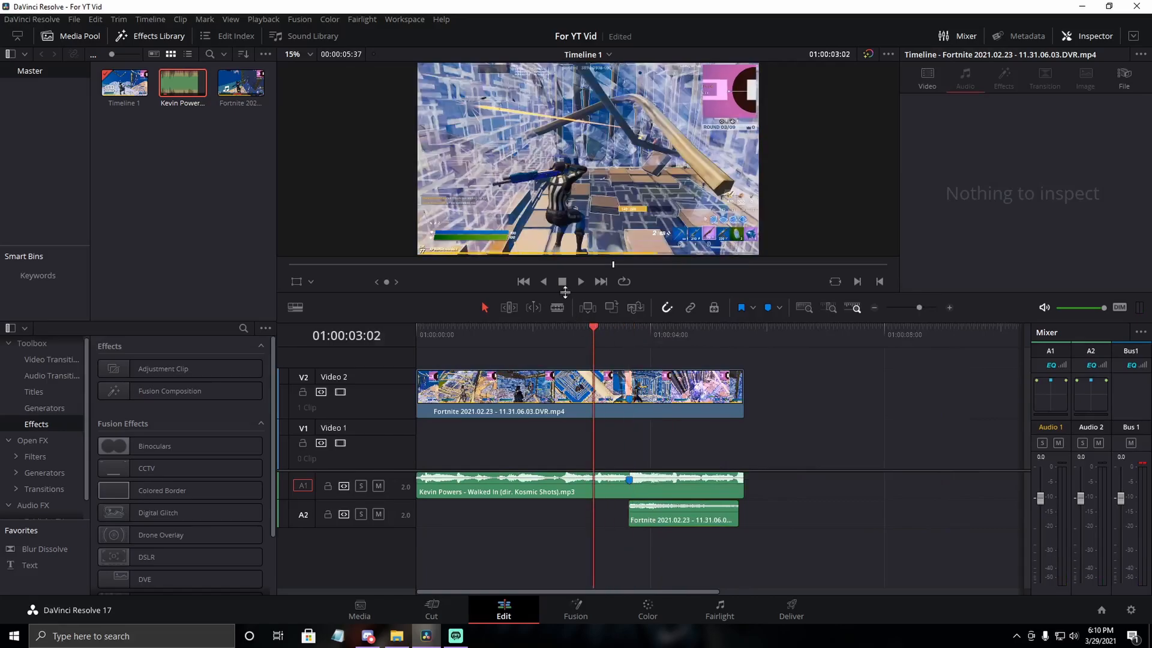
left_click(579, 281)
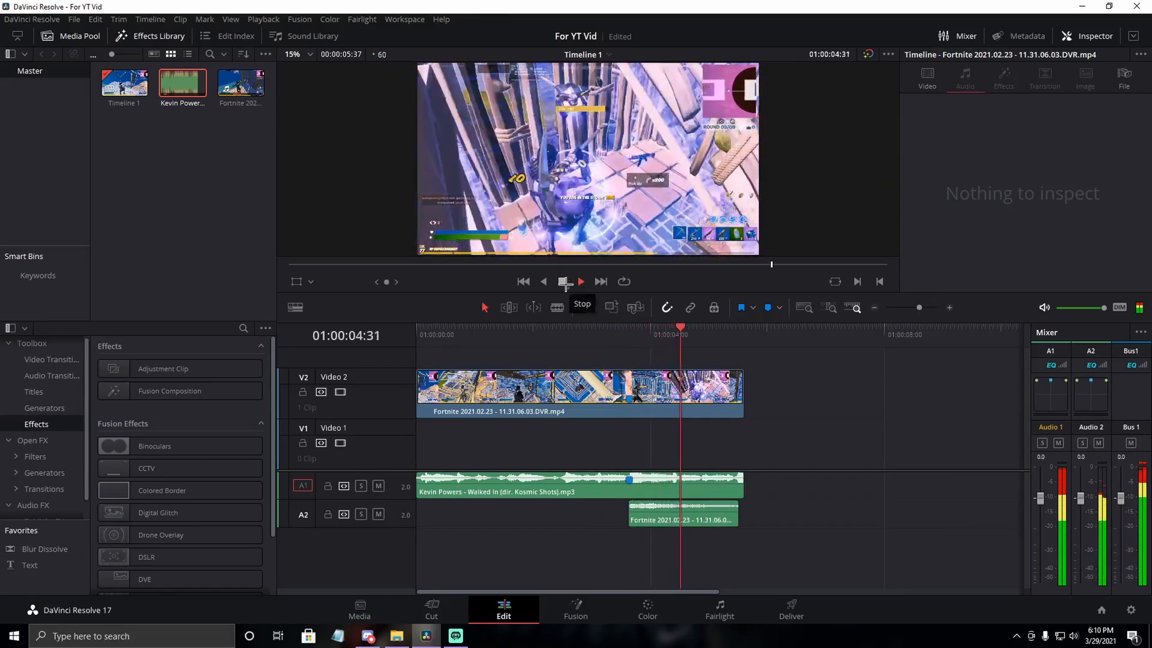
left_click(560, 334)
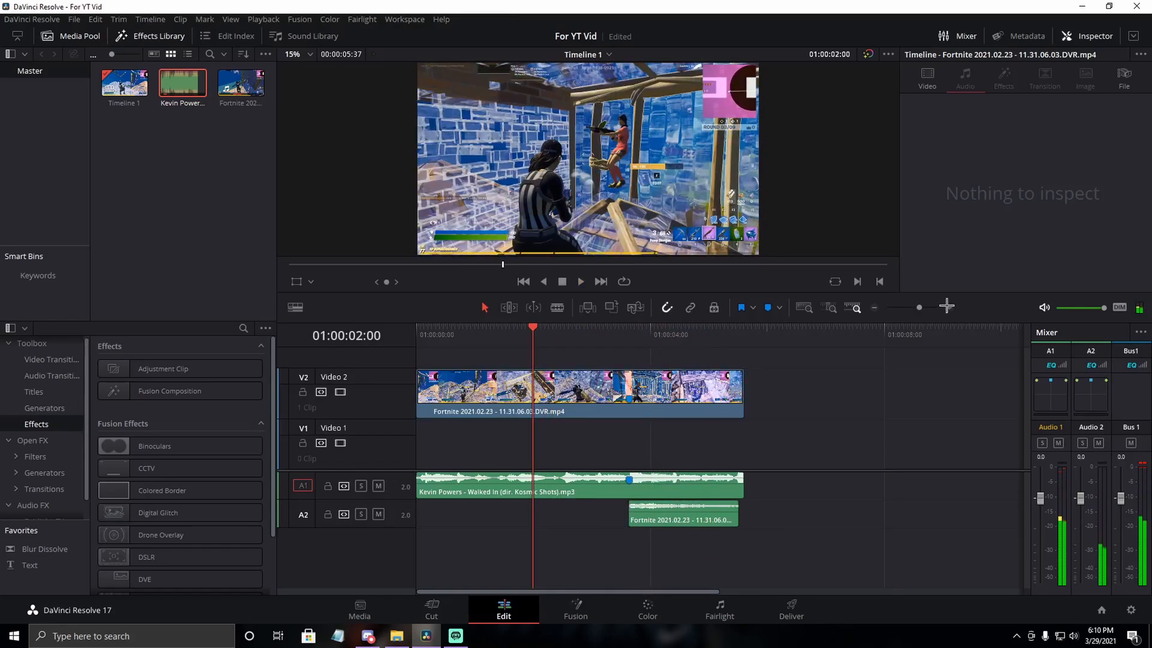
left_click(873, 307)
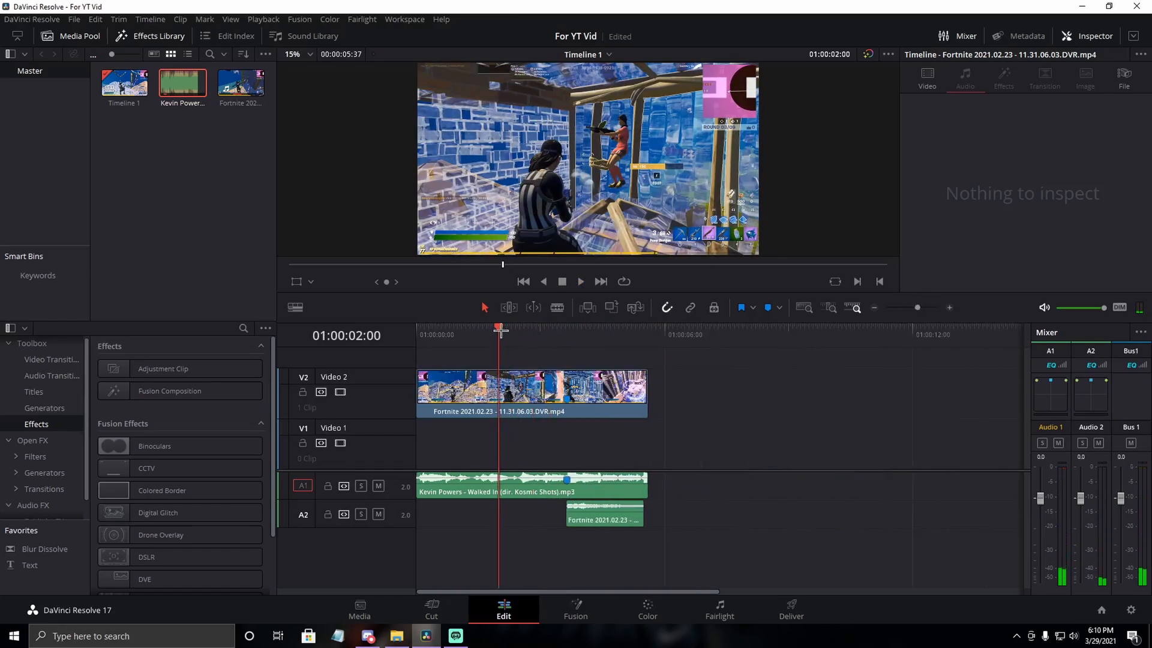
left_click(566, 327)
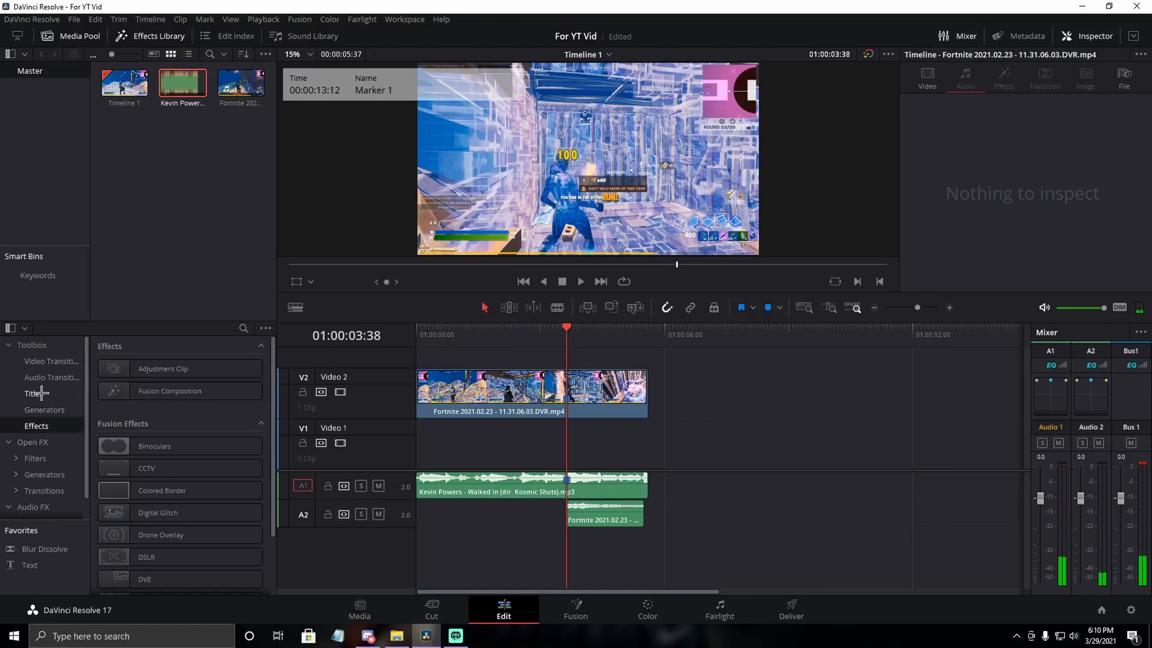
left_click(159, 35)
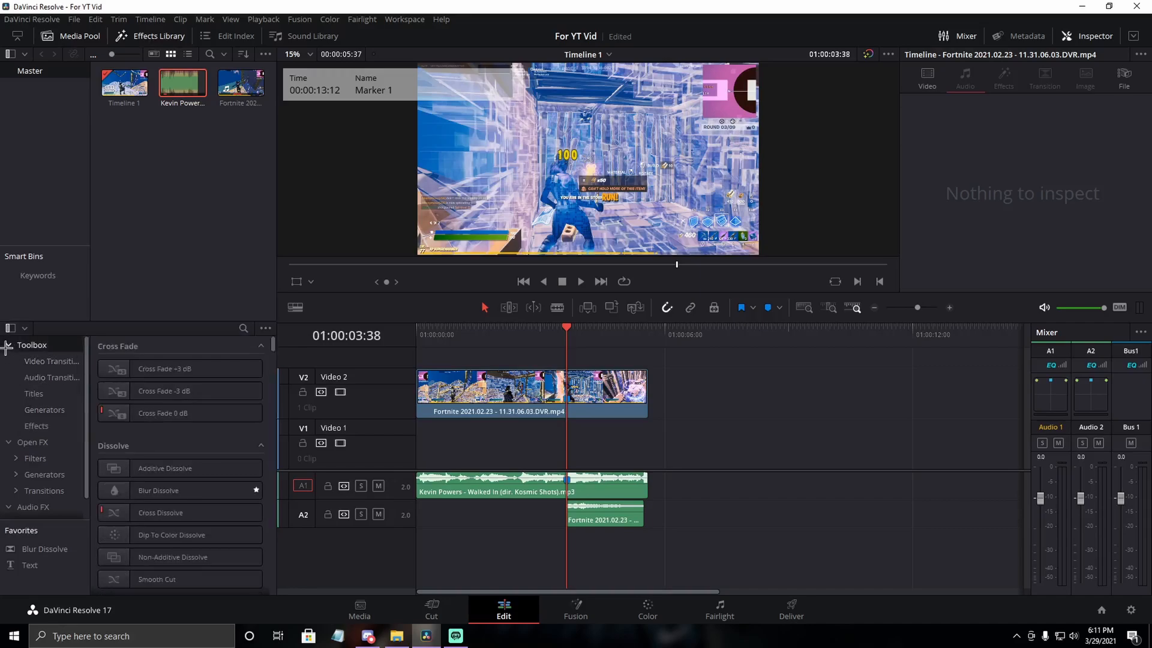
left_click(36, 426)
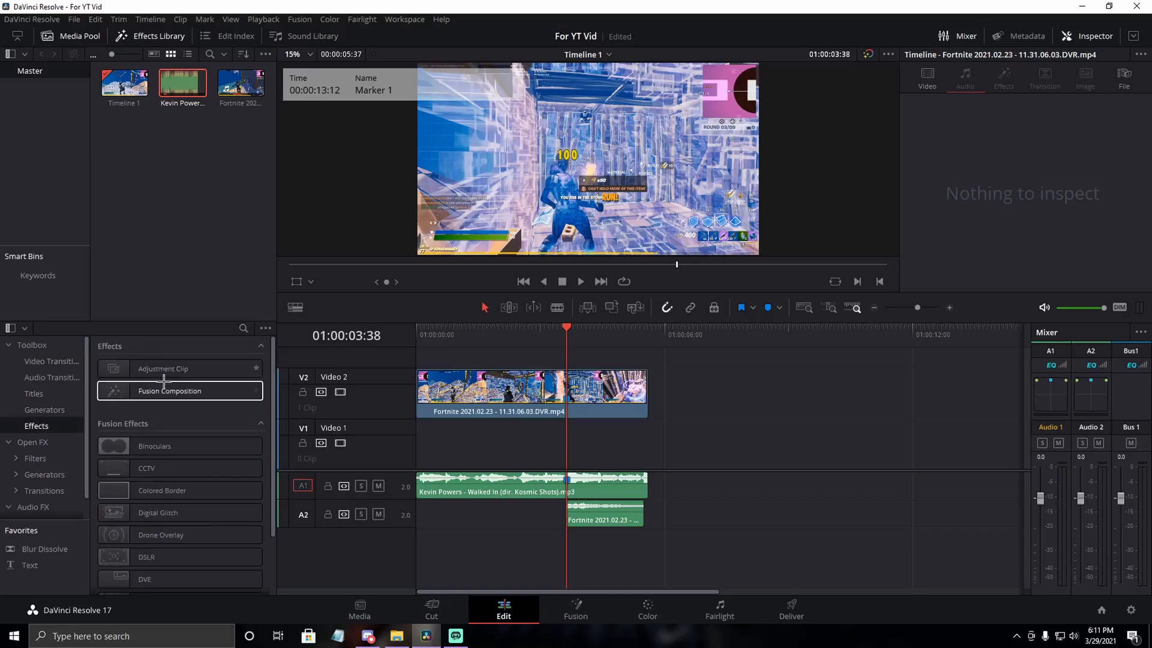
Step: Place an Adjustment Clip on V3 at the marker, trimmed to the gameplay's end, and select it
left_click_drag(163, 368, 730, 393)
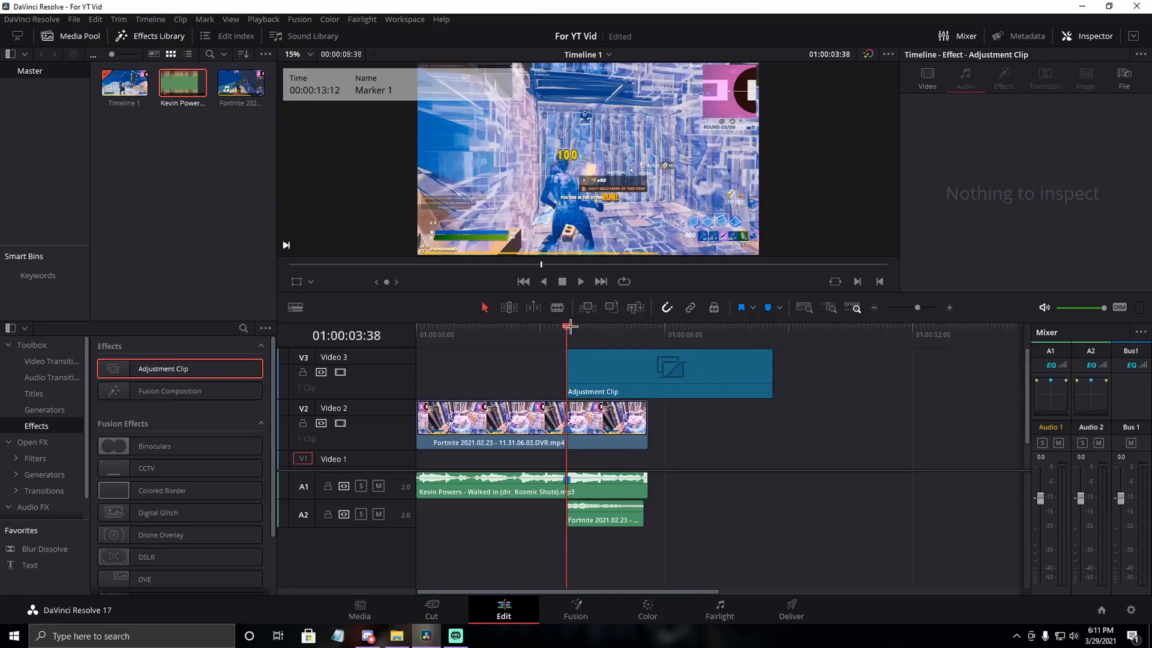
left_click(668, 373)
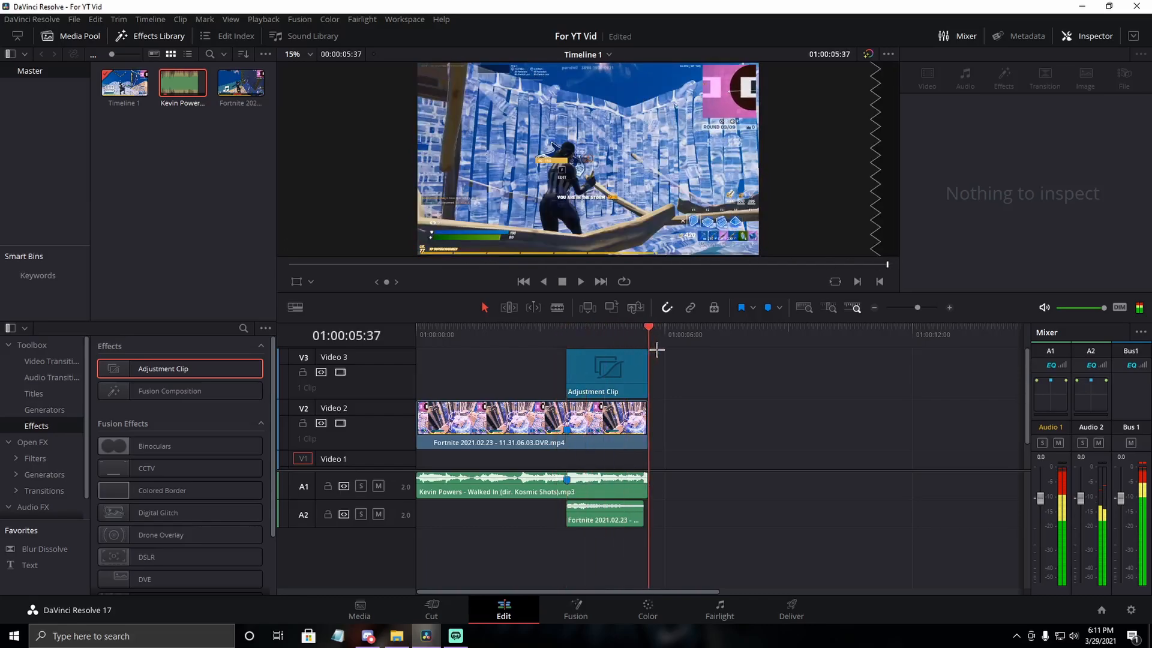
left_click(602, 374)
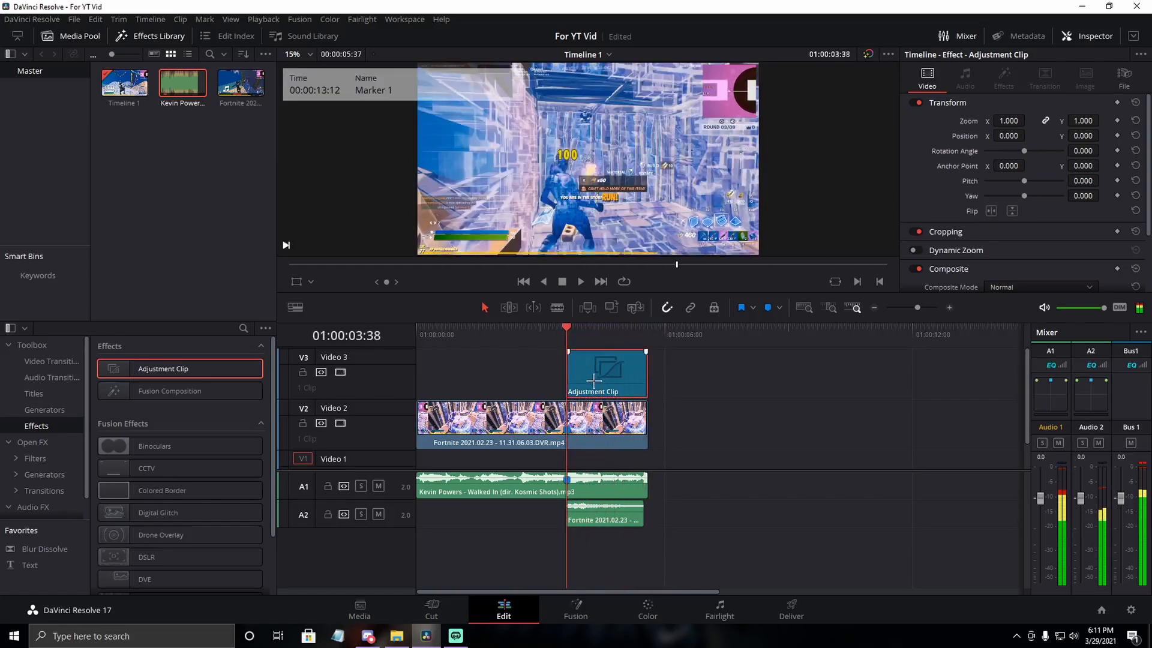
right_click(595, 375)
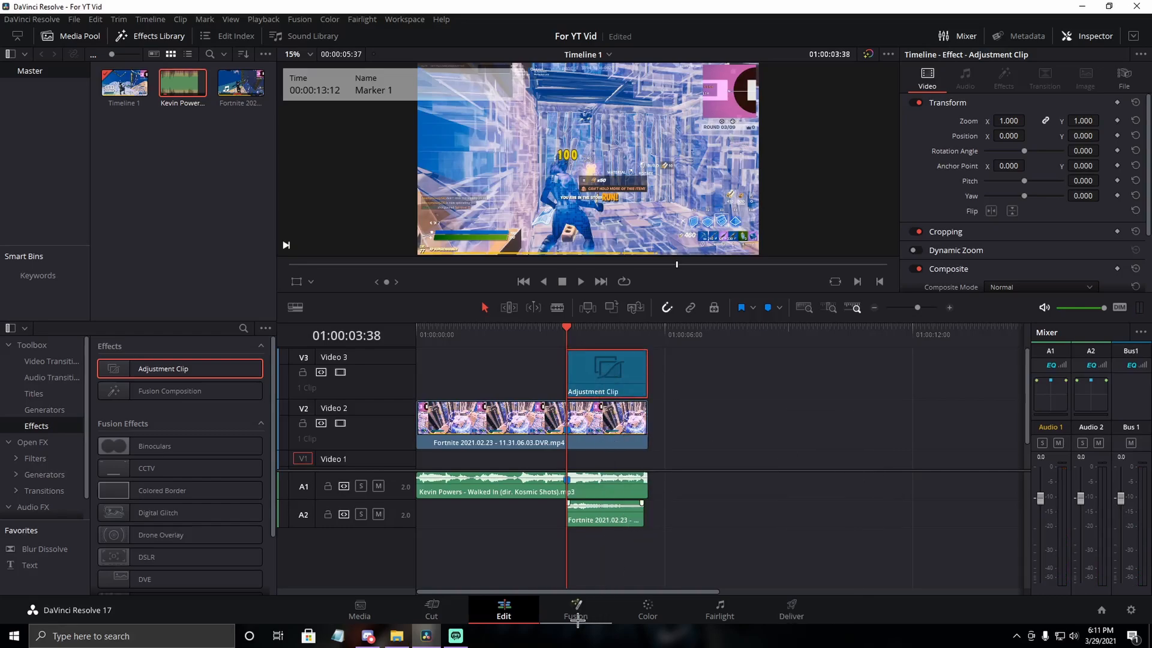
Step: Show the adjustment clip's node graph on the Fusion page and launch File Explorer
left_click(575, 609)
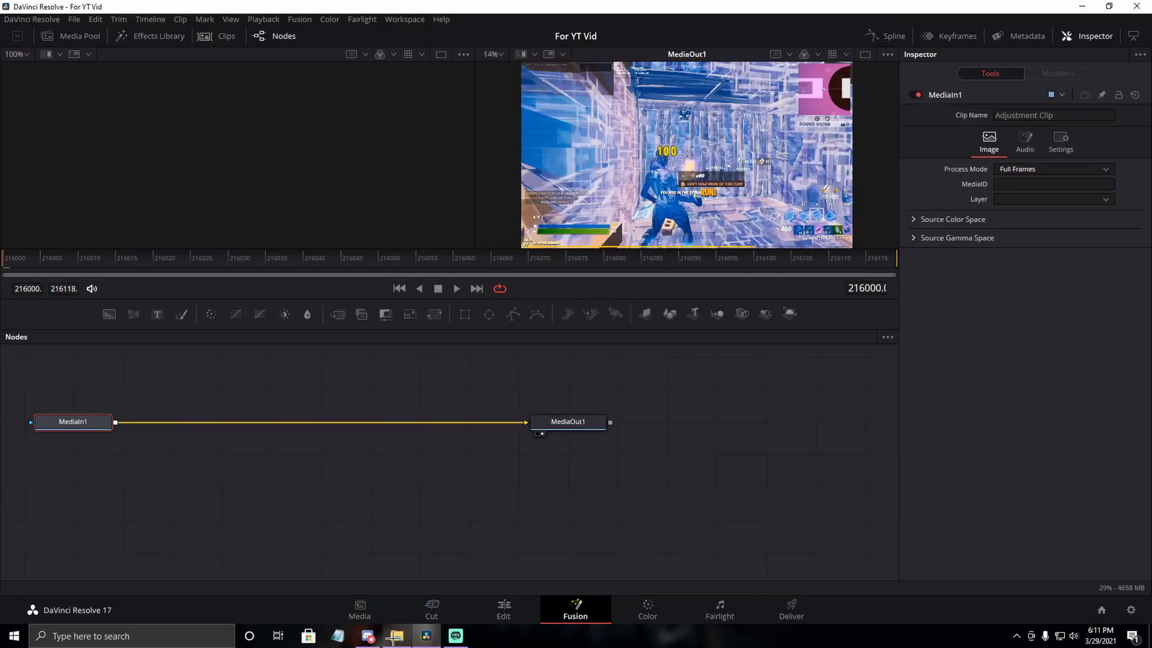
left_click(395, 635)
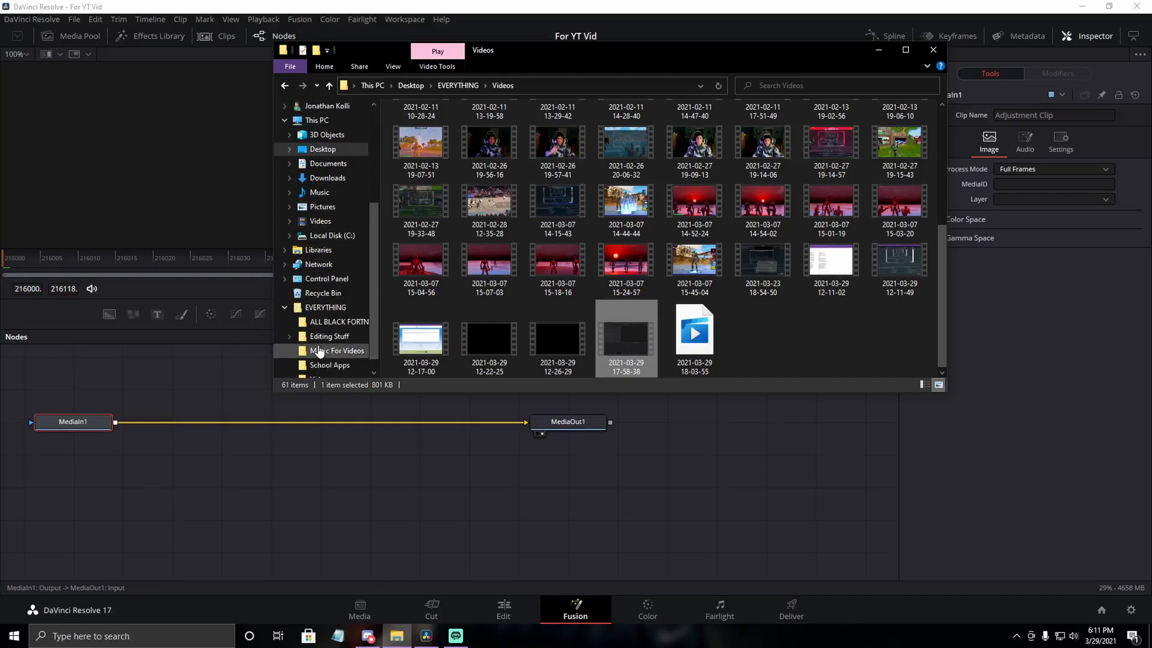
Step: Browse from Editing Stuff into Free Edit Pack (By Chop) and then the Shakes folder
left_click(329, 336)
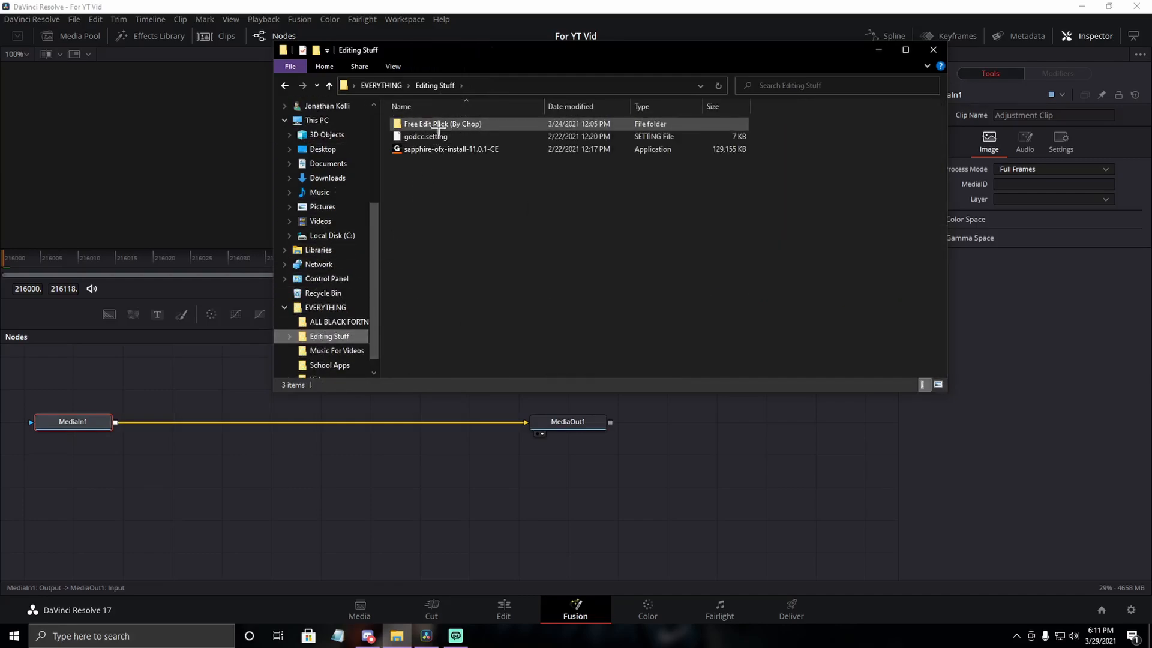
double_click(442, 124)
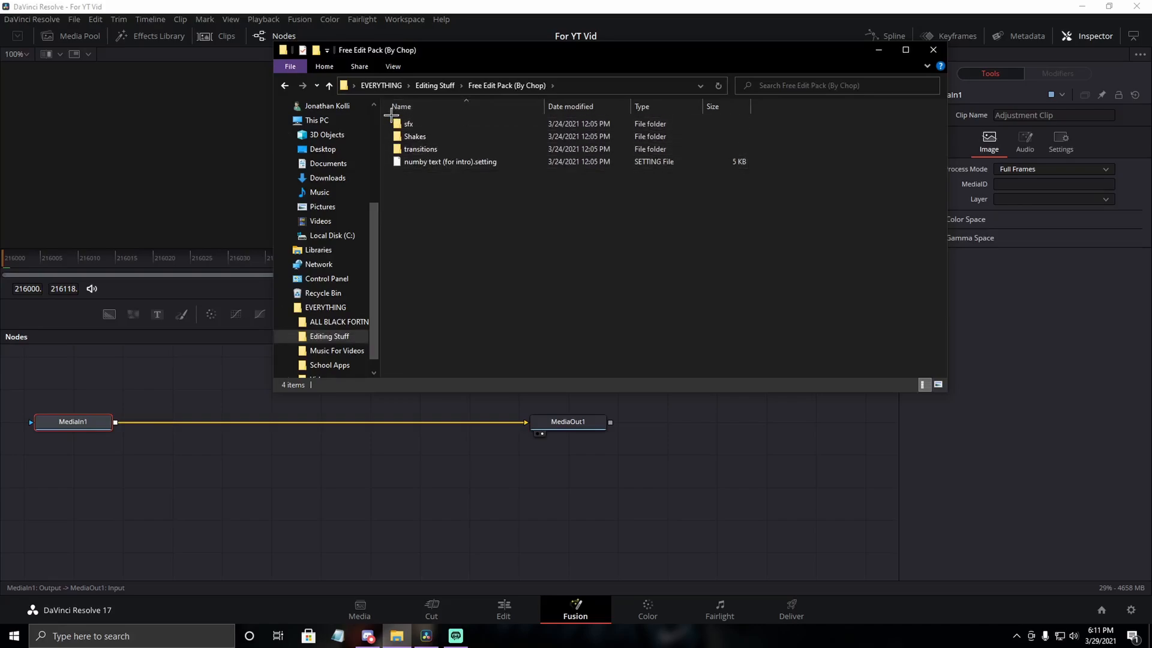
left_click(421, 148)
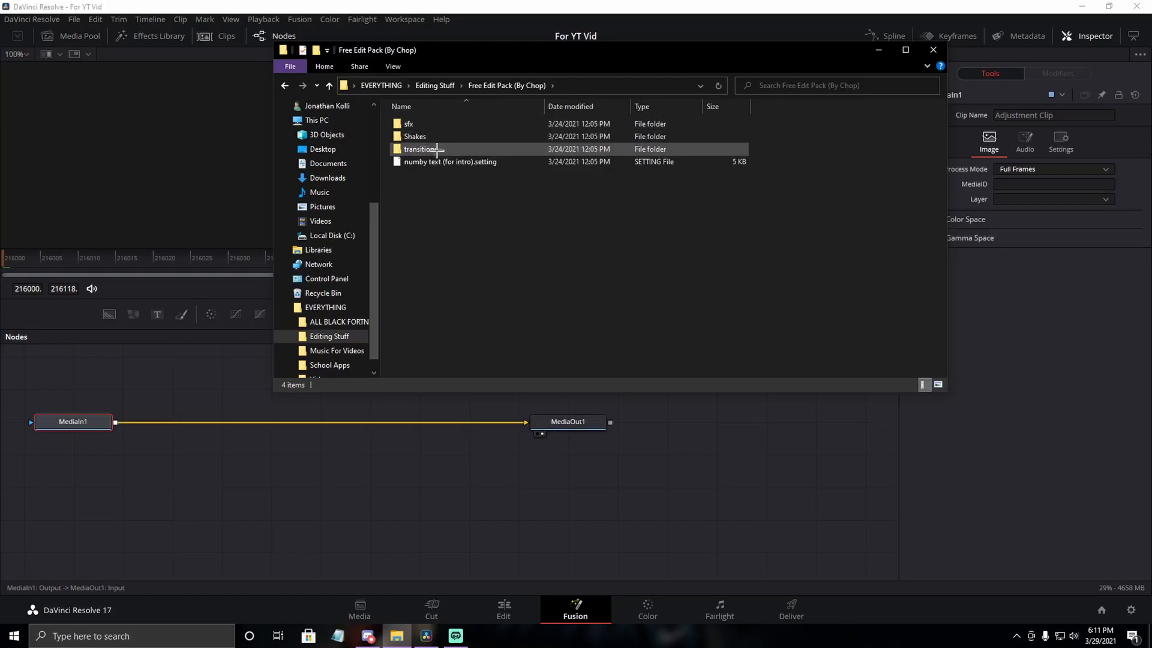
mouse_move(415, 136)
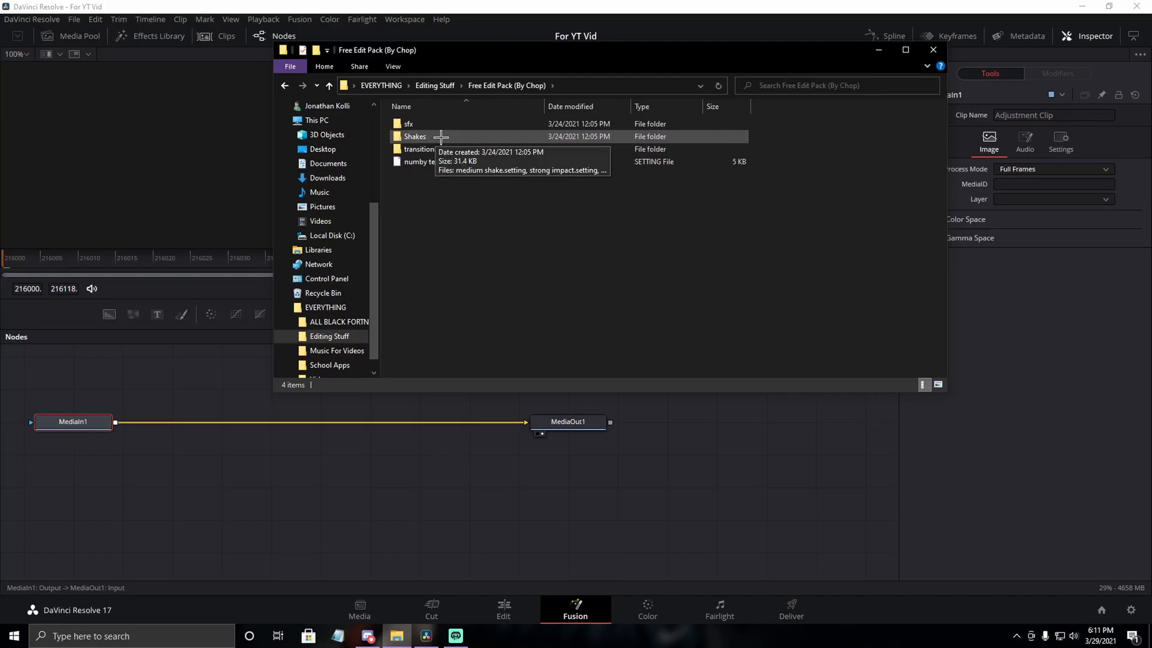
double_click(415, 137)
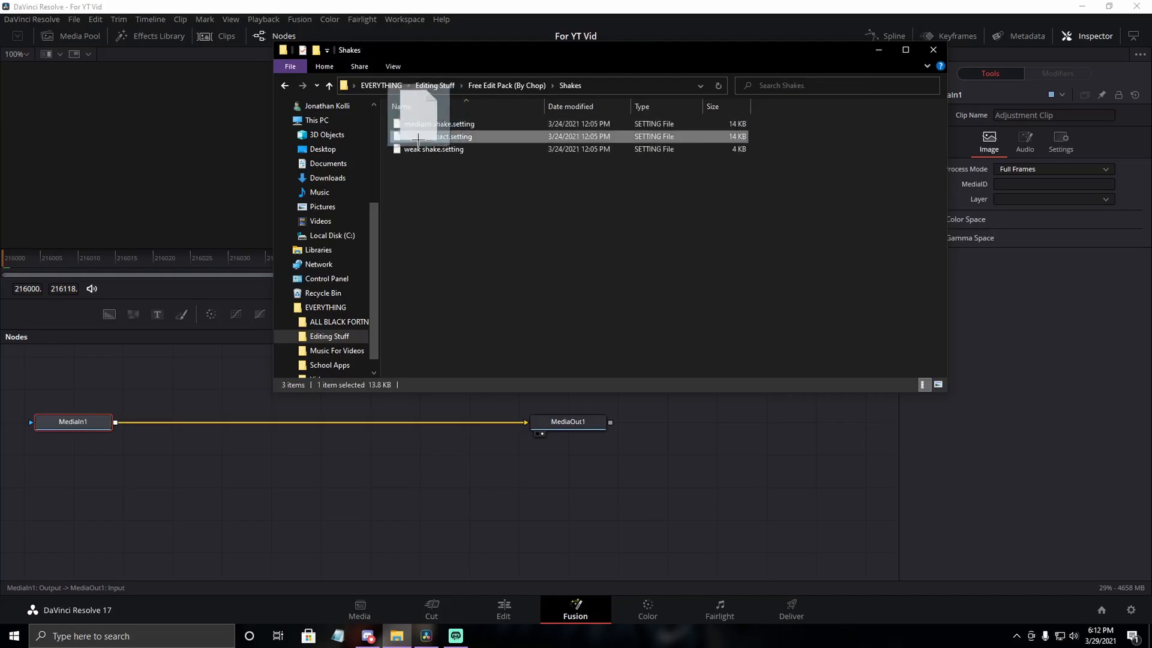
left_click_drag(419, 137, 233, 422)
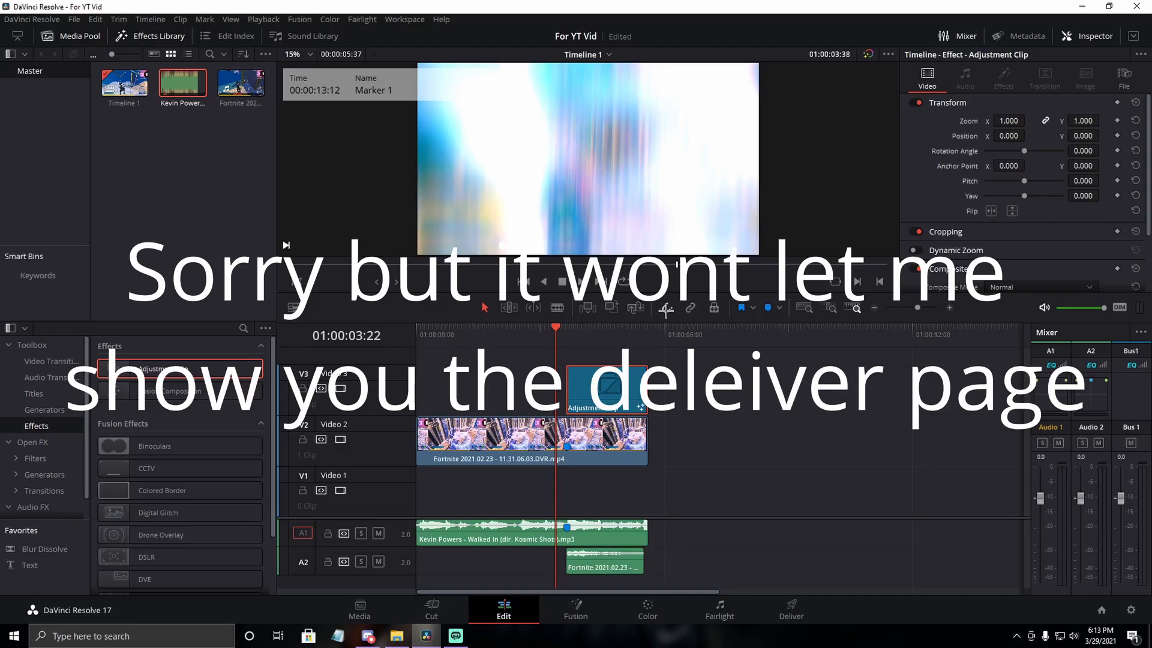
Step: Switch to the Deliver page with QuickTime H.264 render settings at 3840x2160, 60 fps
left_click(791, 609)
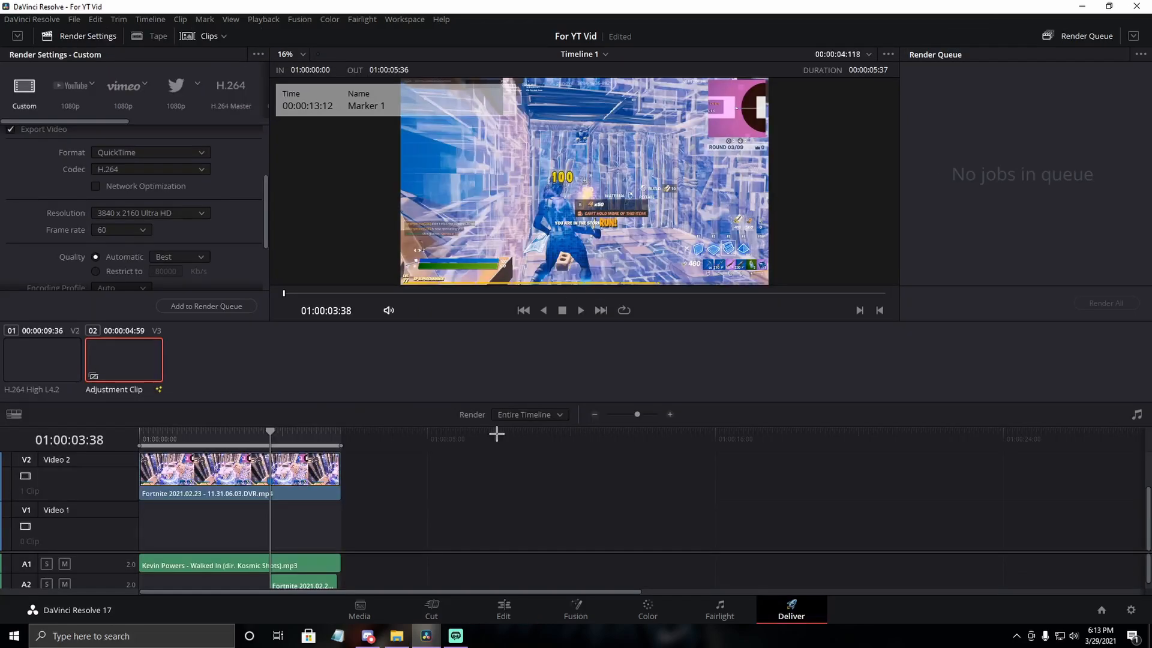